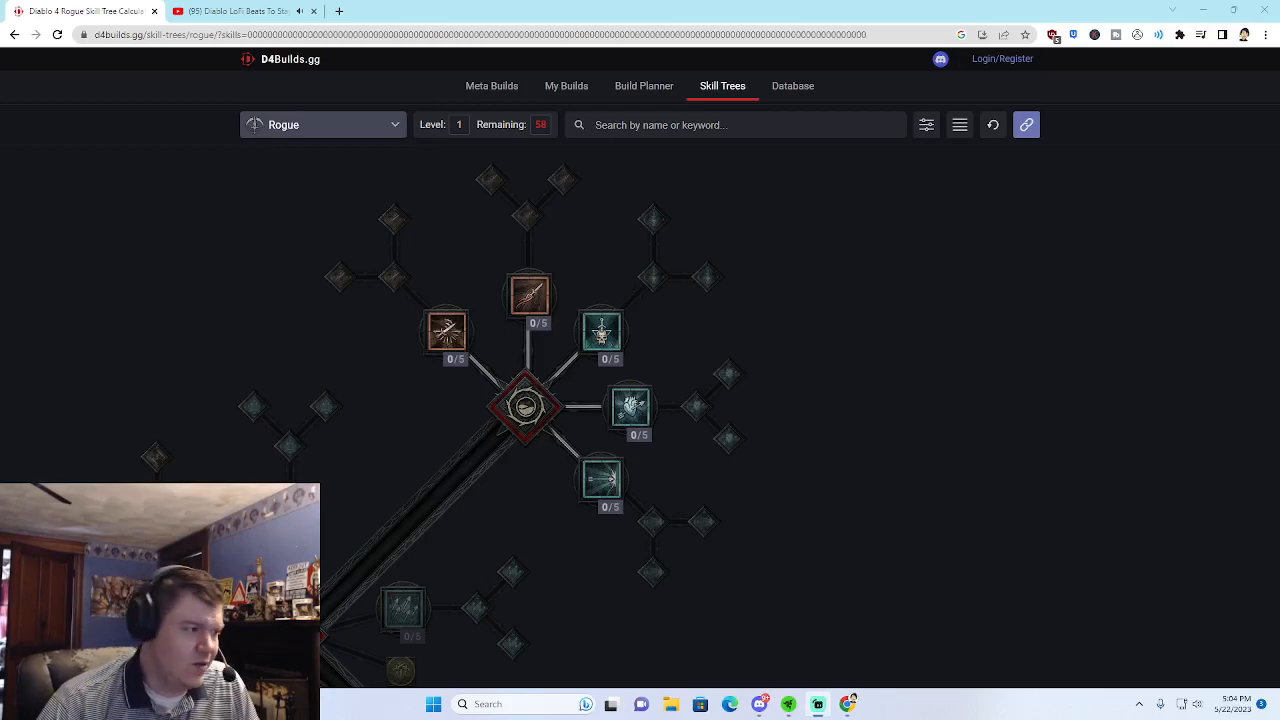
mouse_move(868, 412)
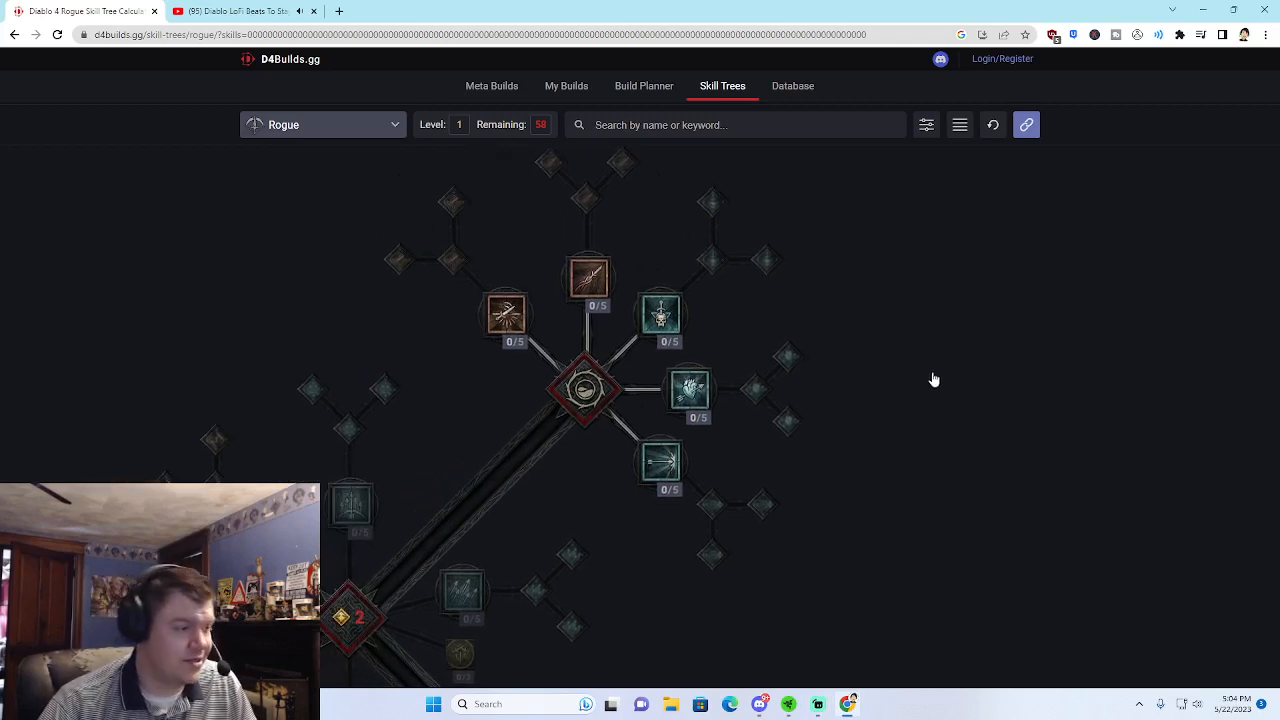
mouse_move(976, 430)
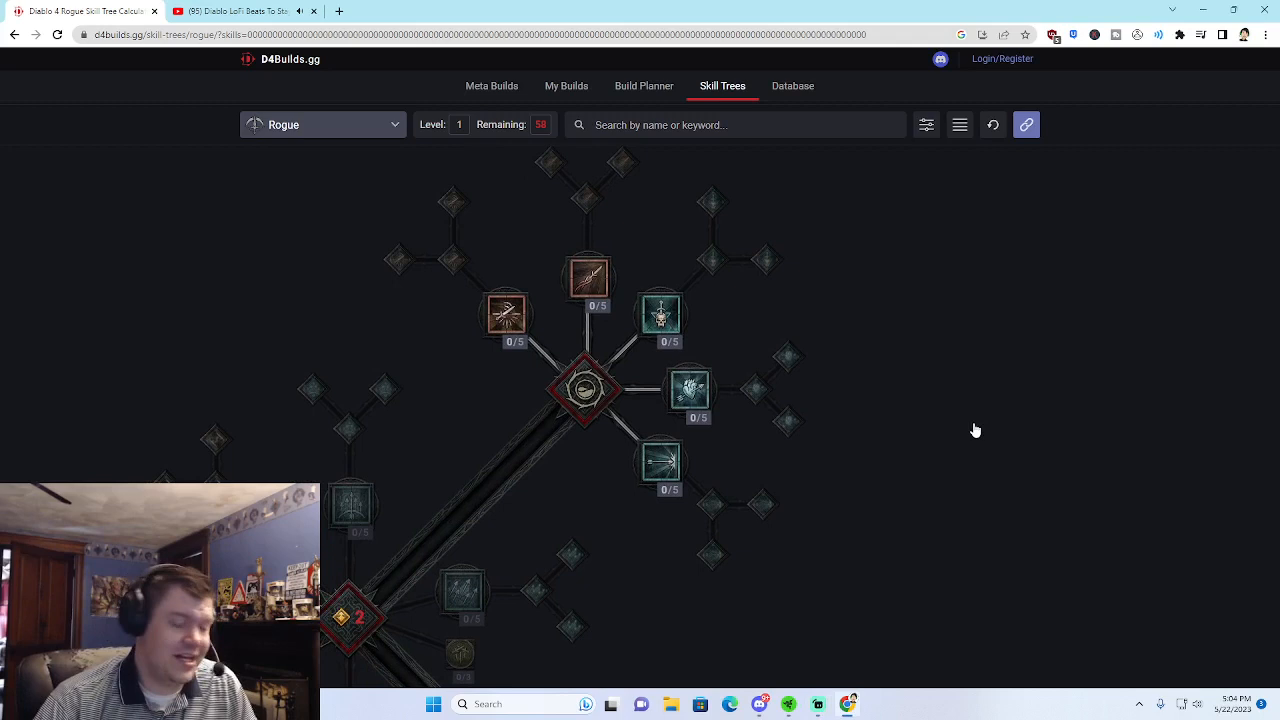
mouse_move(998, 492)
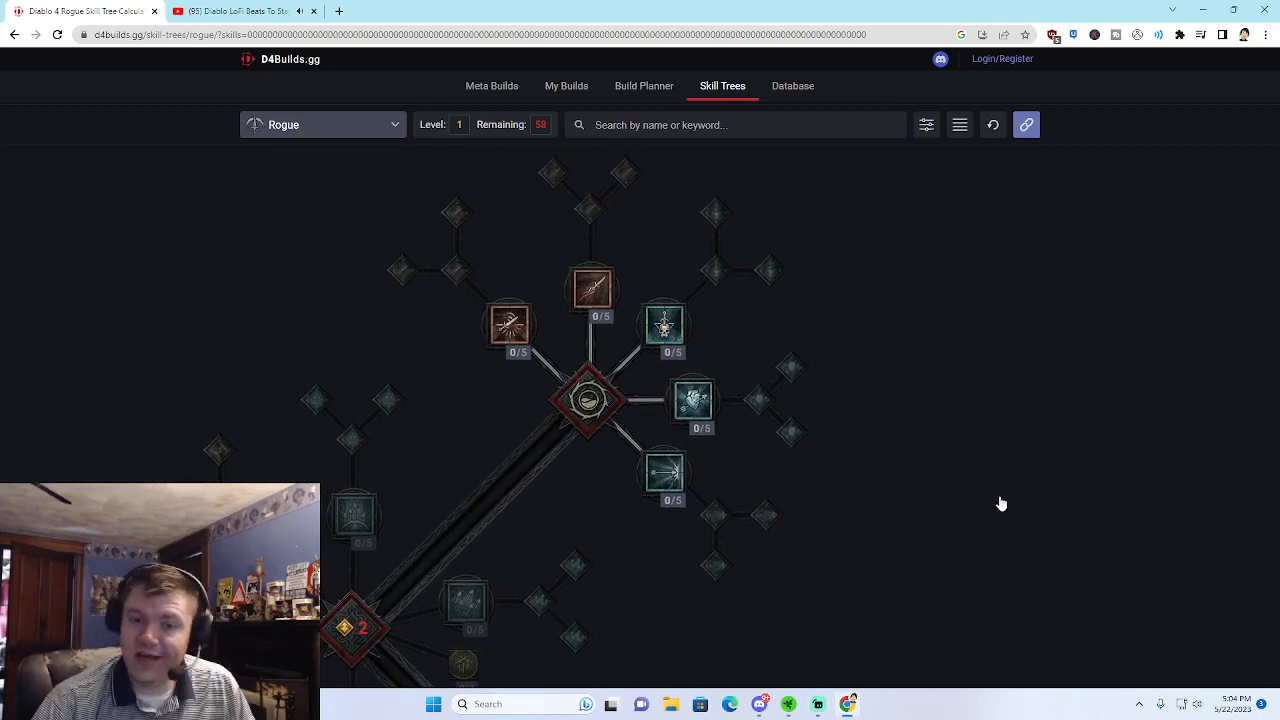
mouse_move(1024, 504)
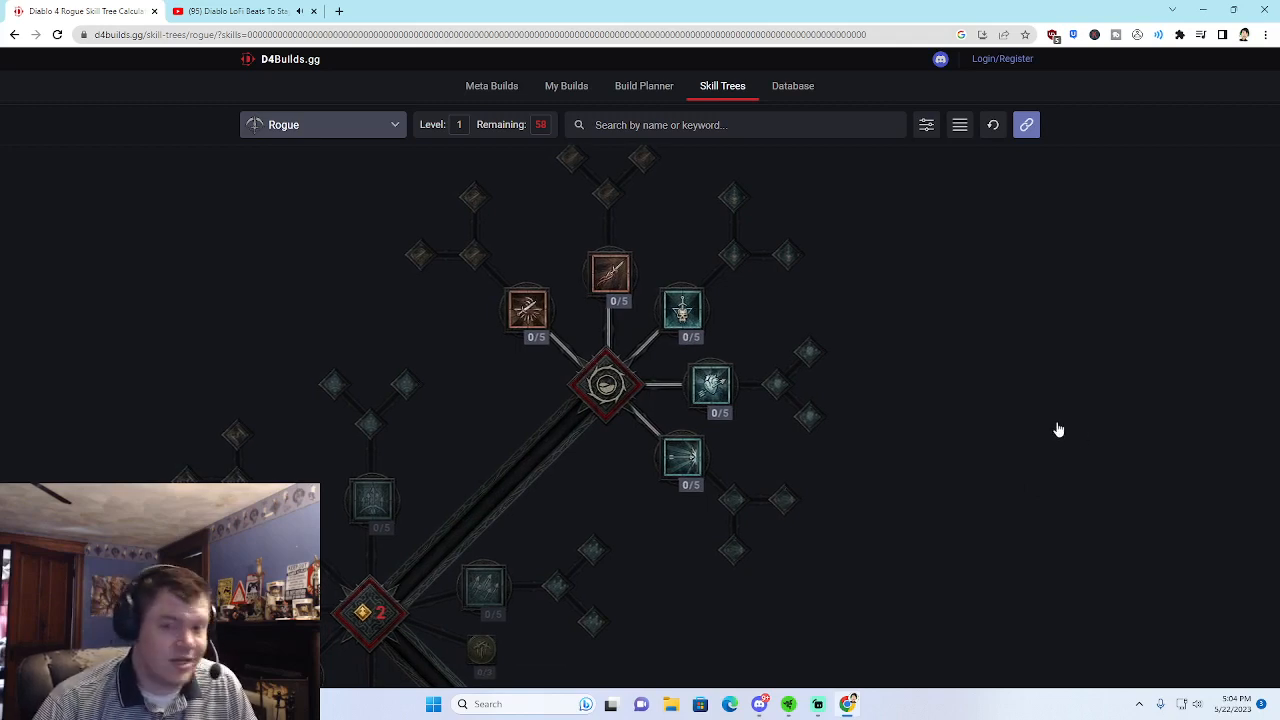
mouse_move(1082, 428)
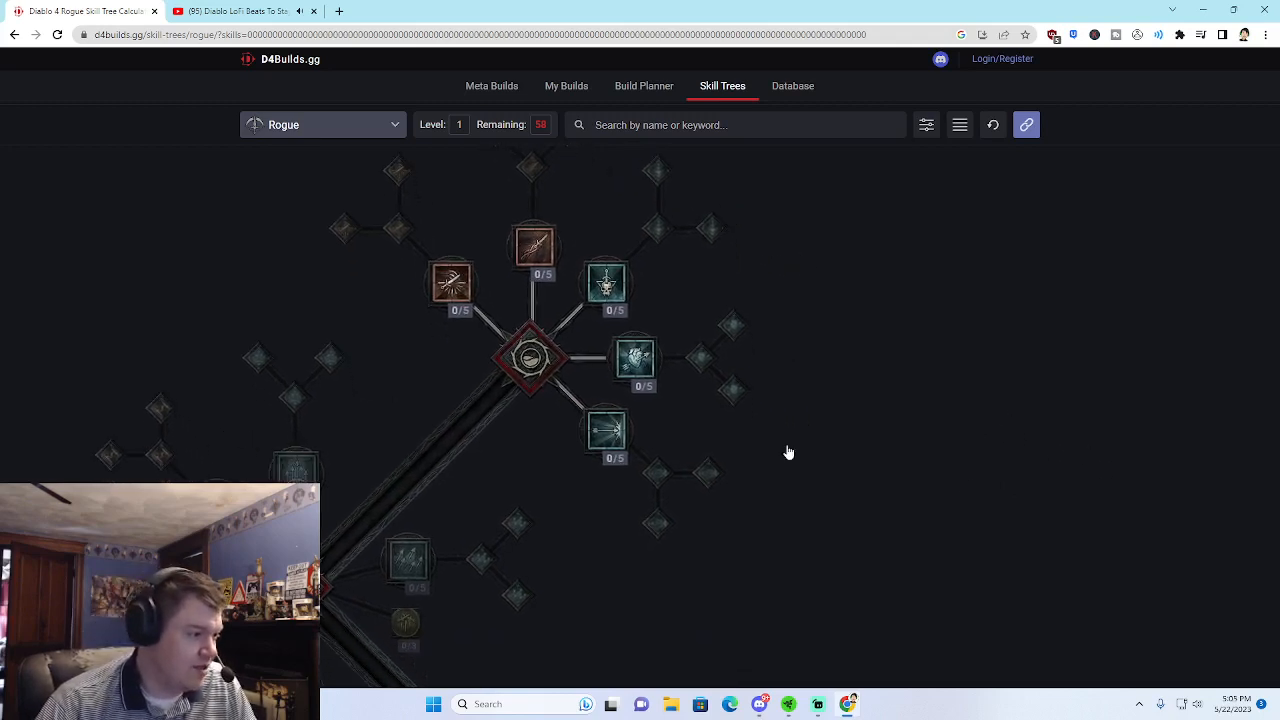
Put the first point into Heartseeker, raising the Rogue to level 2
click(636, 356)
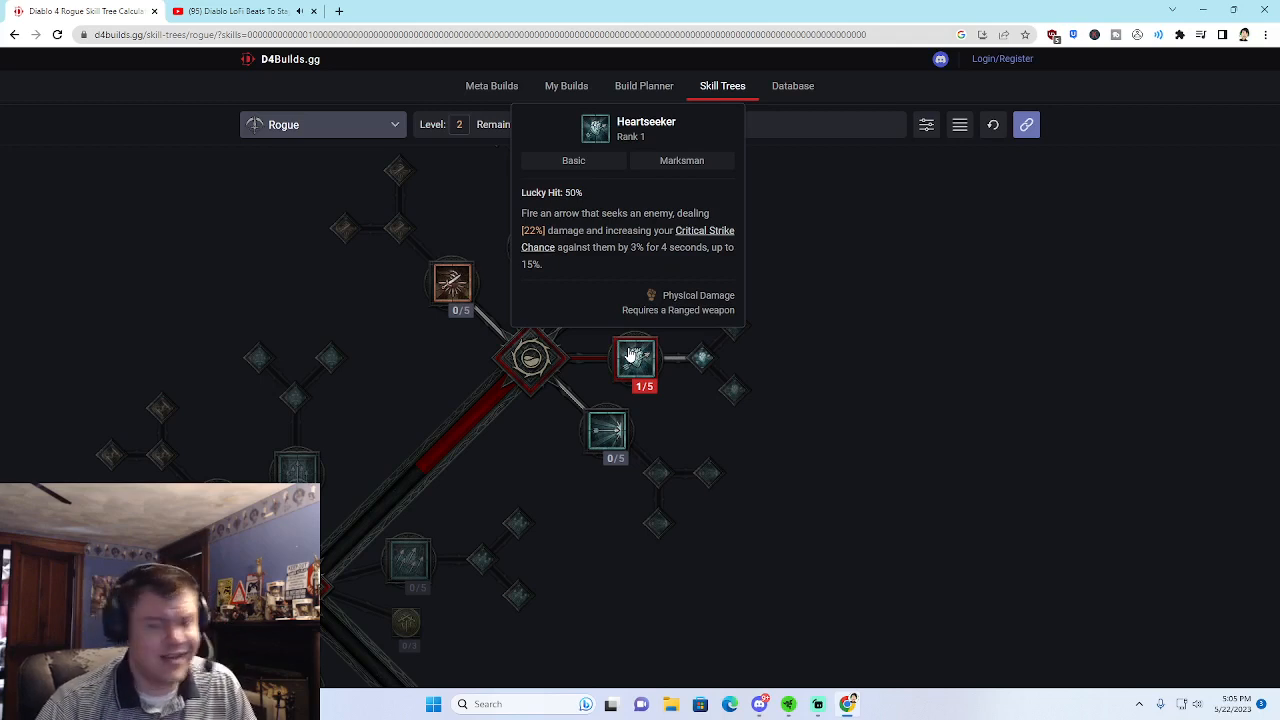
mouse_move(912, 376)
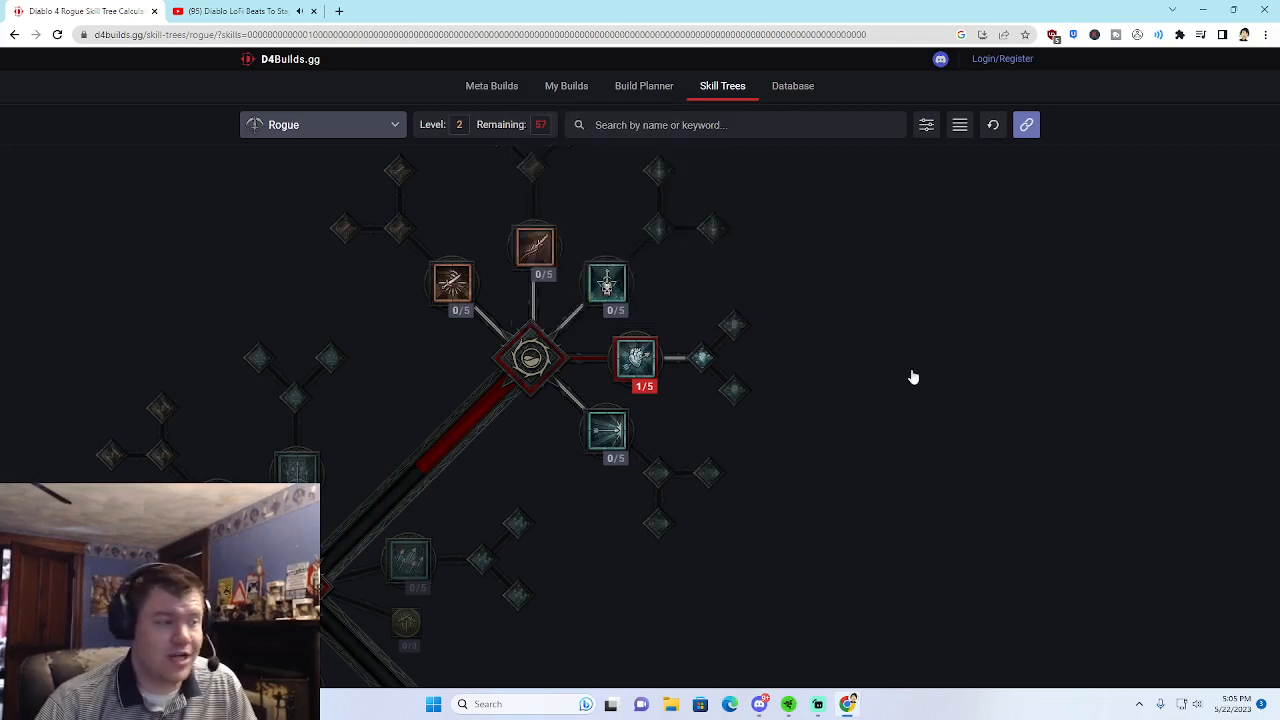
mouse_move(696, 364)
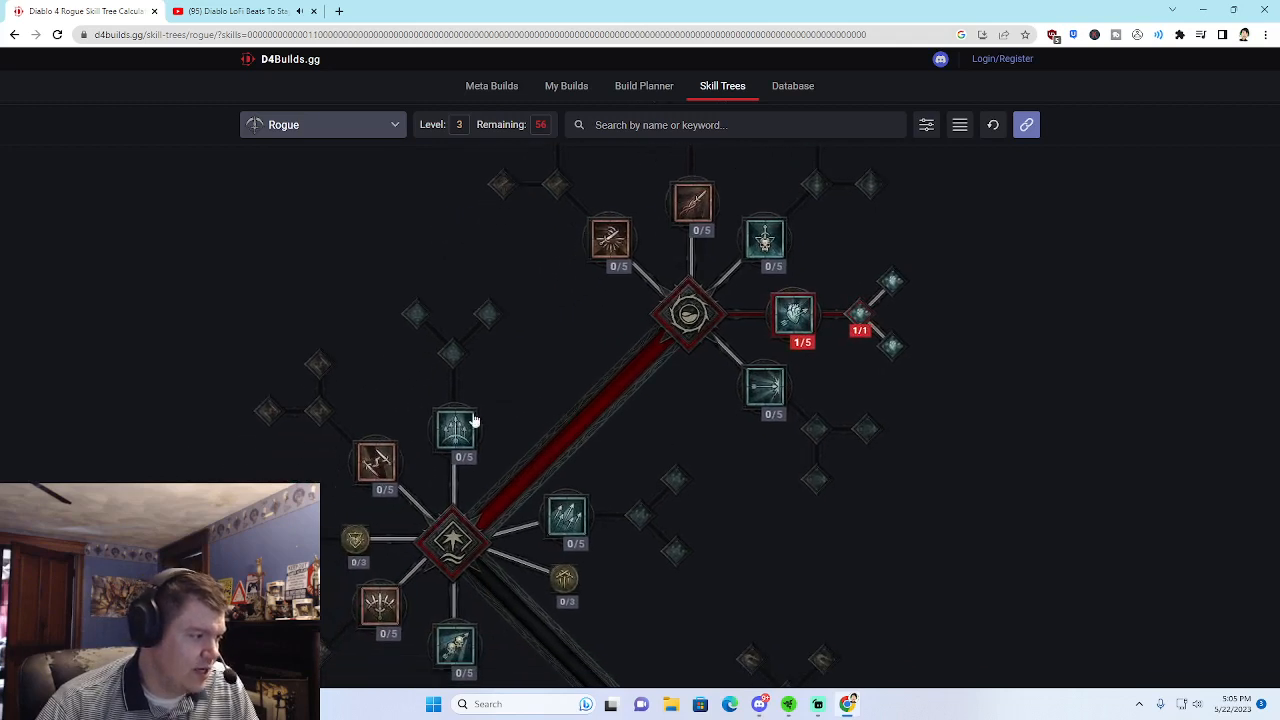
mouse_move(456, 430)
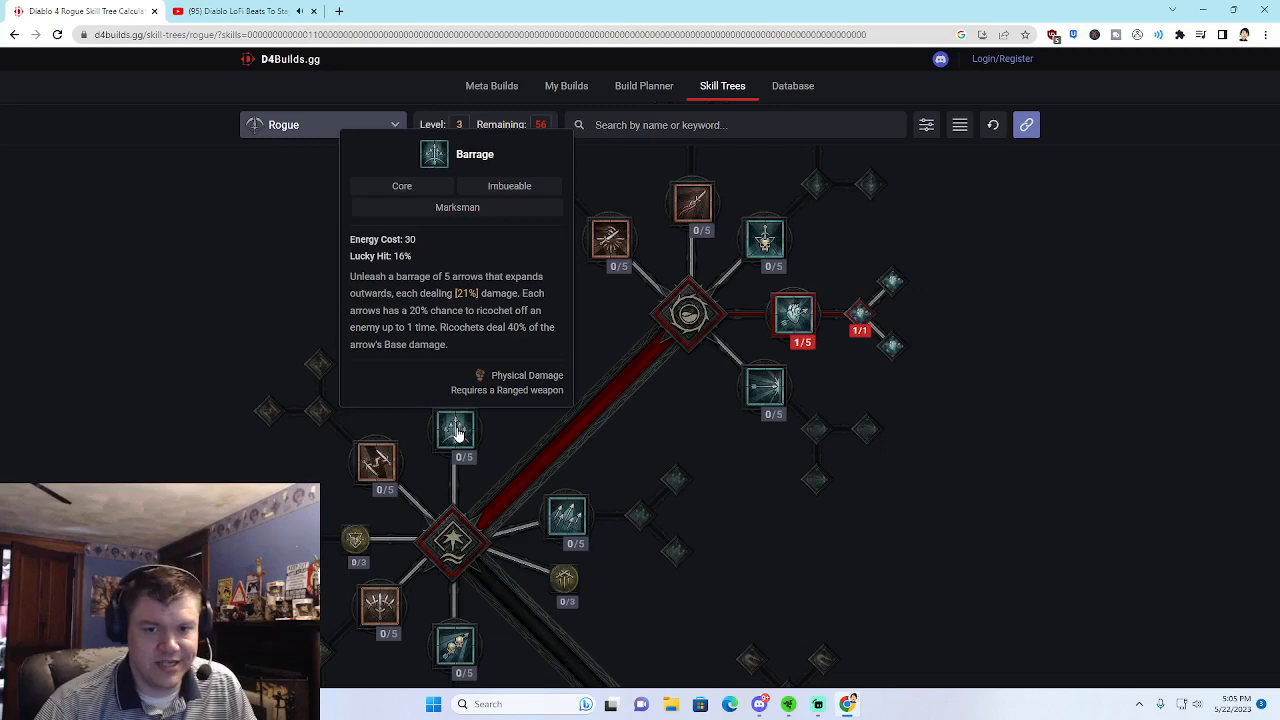
Take Barrage and its Enhanced Barrage upgrade
click(456, 430)
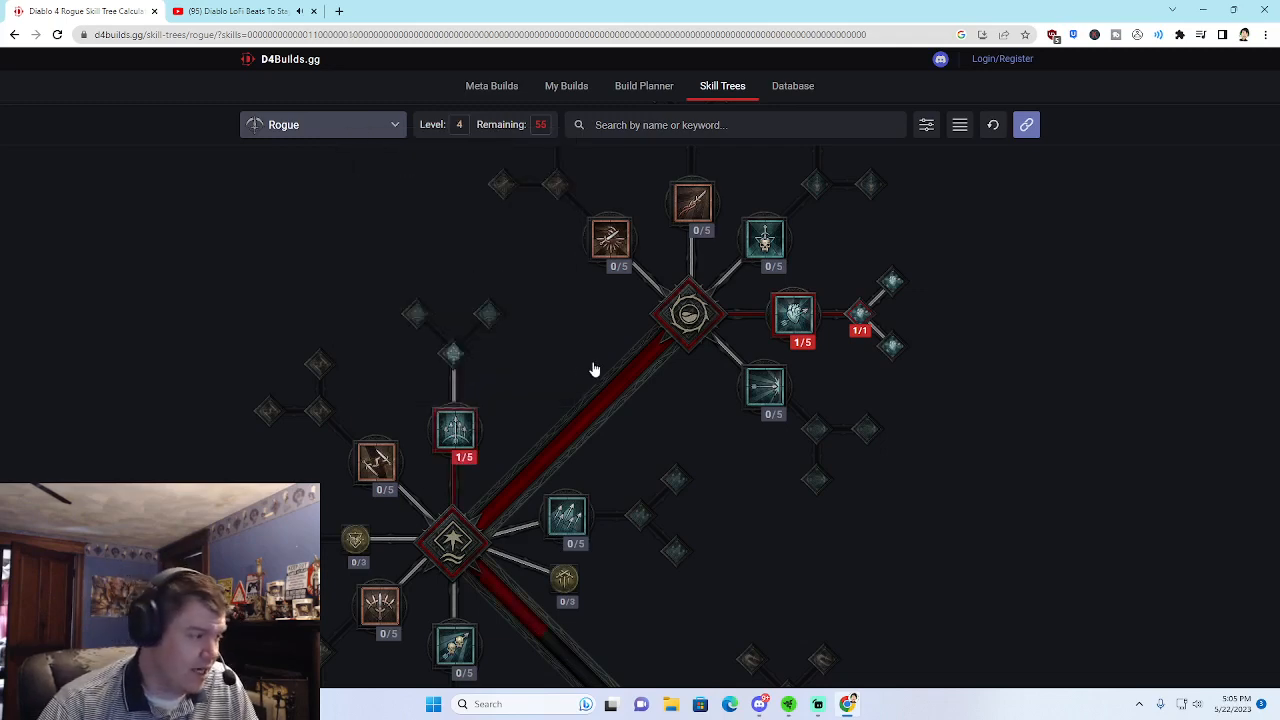
mouse_move(456, 362)
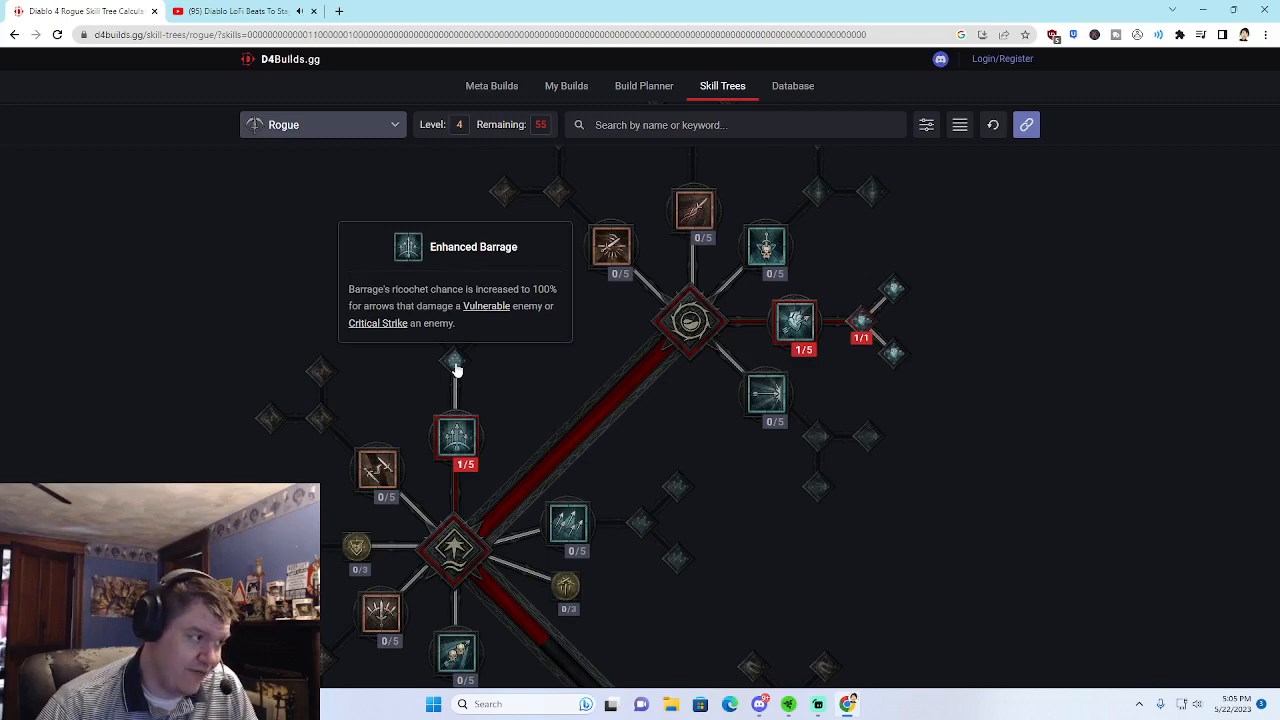
click(456, 360)
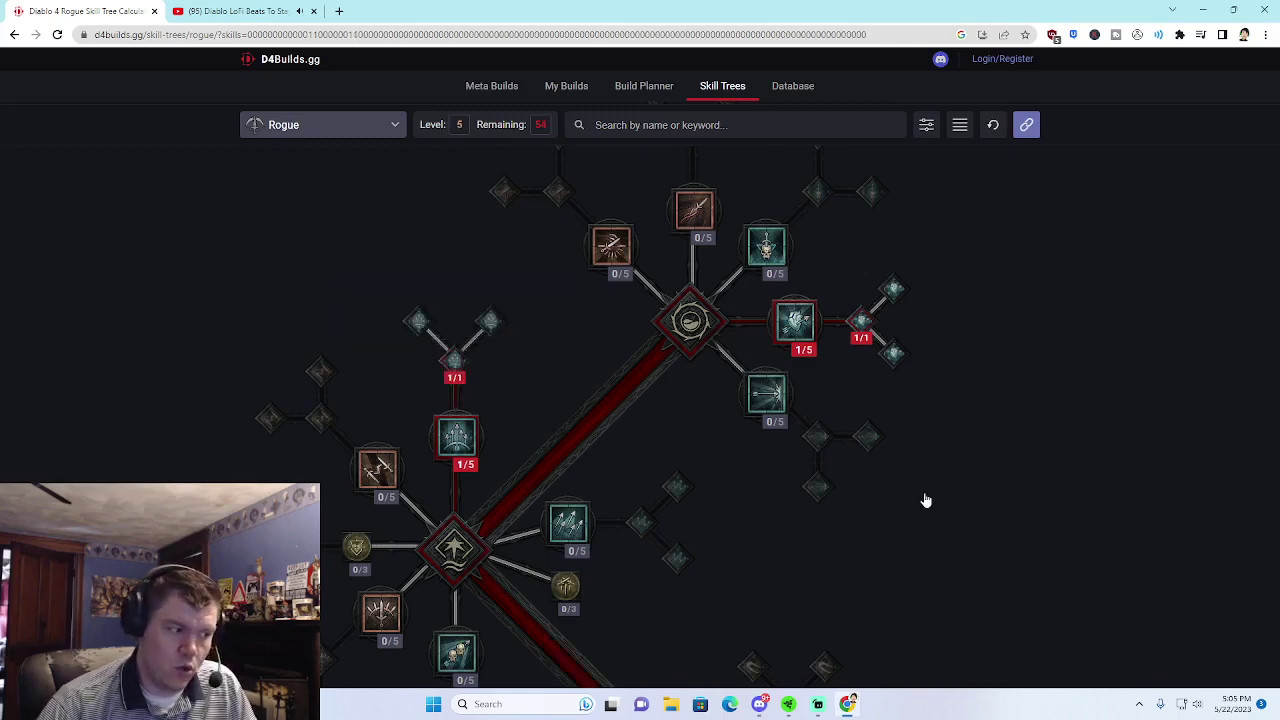
mouse_move(412, 322)
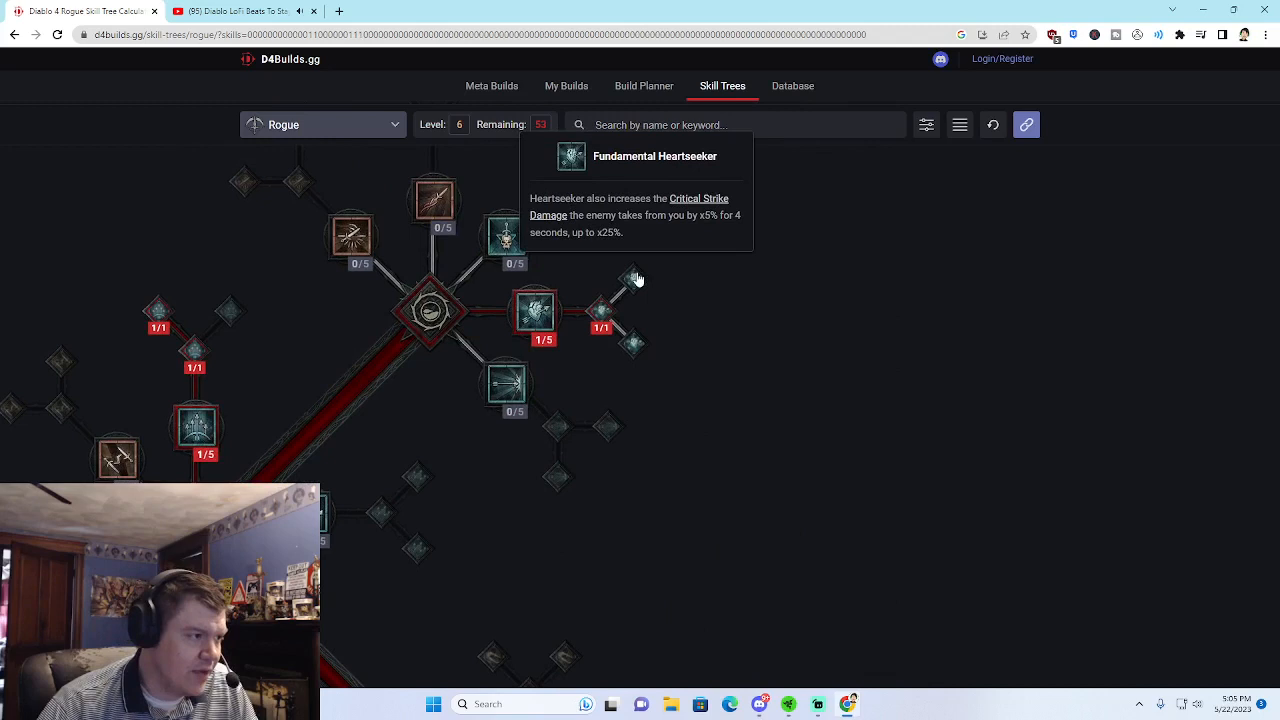
mouse_move(632, 344)
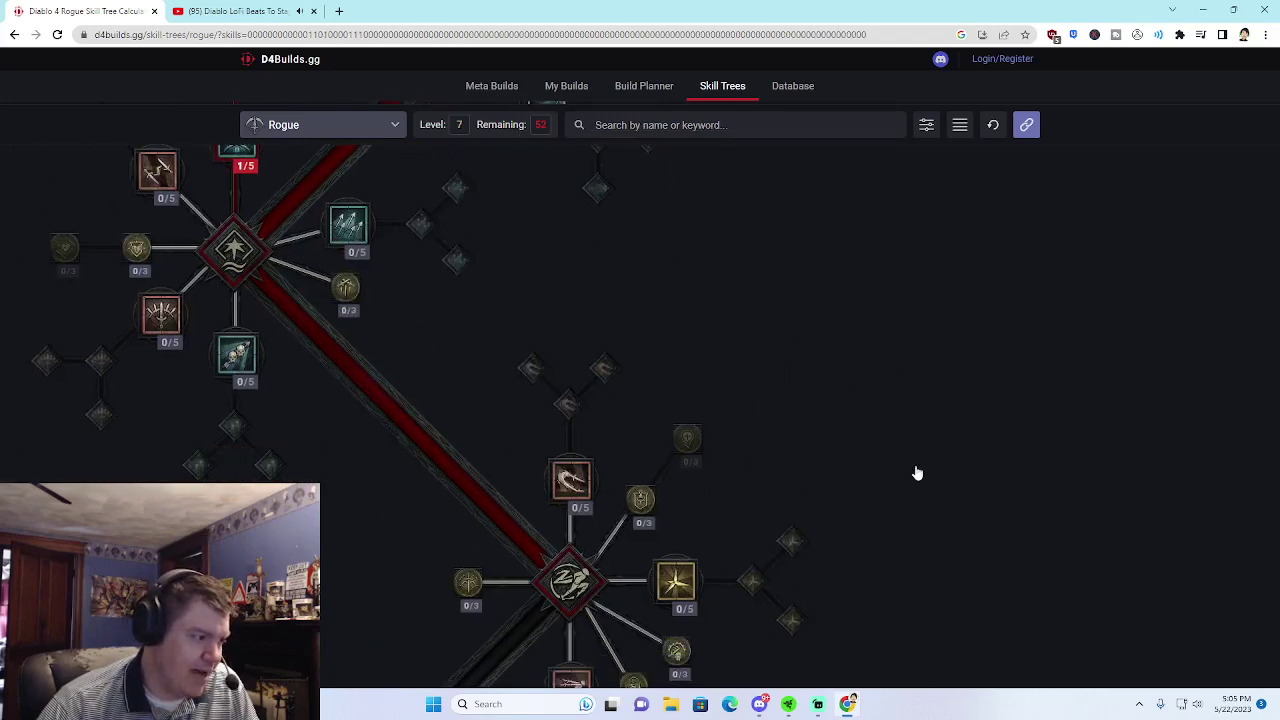
mouse_move(628, 486)
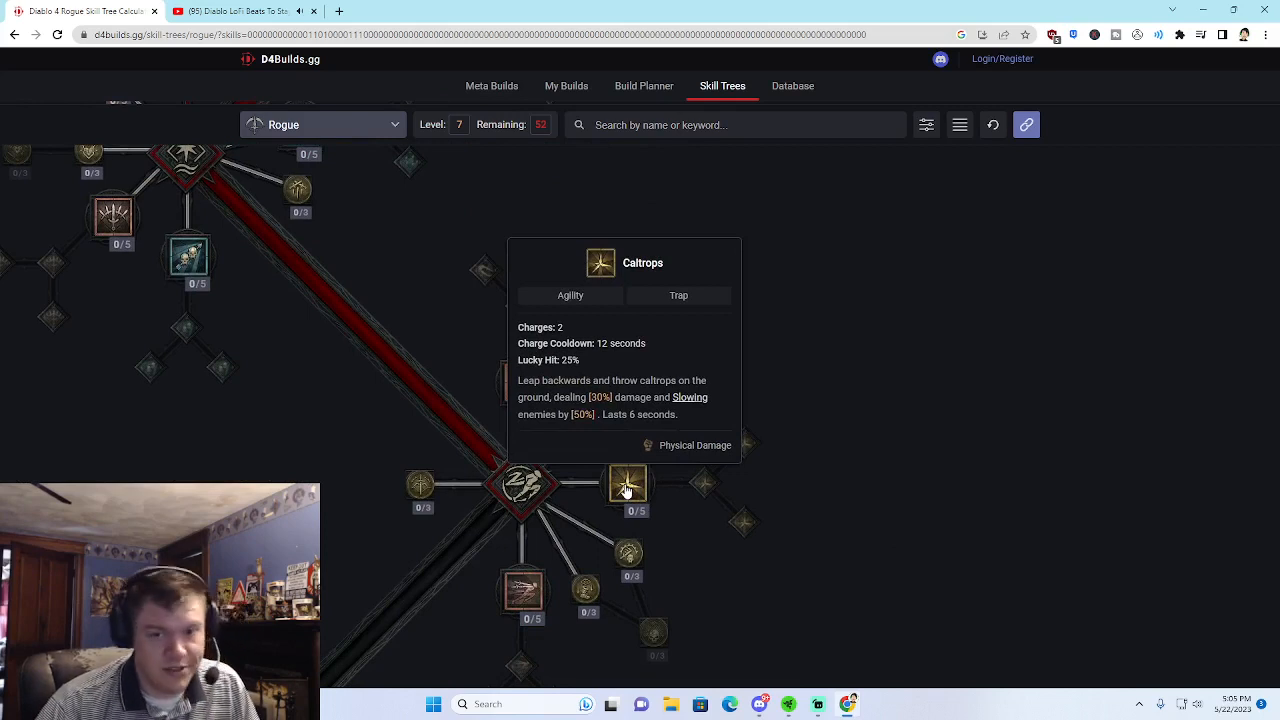
Put the first point into Caltrops in the Agility cluster
click(628, 482)
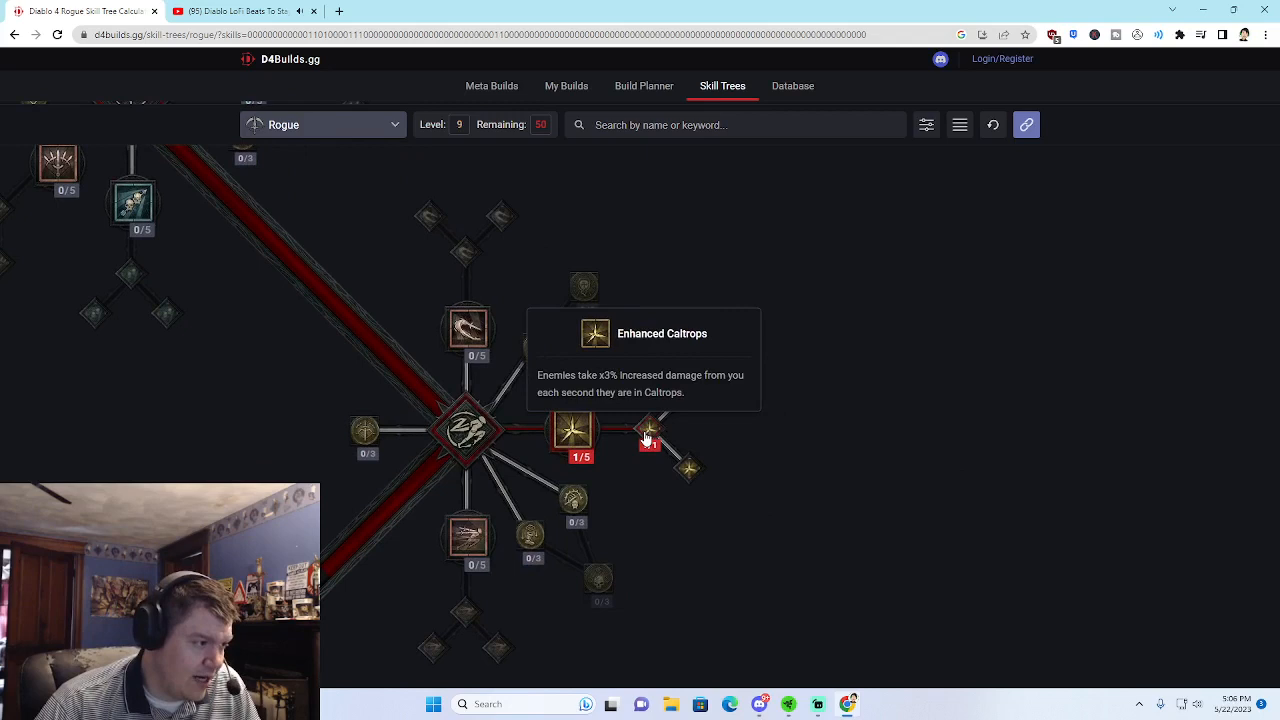
mouse_move(688, 390)
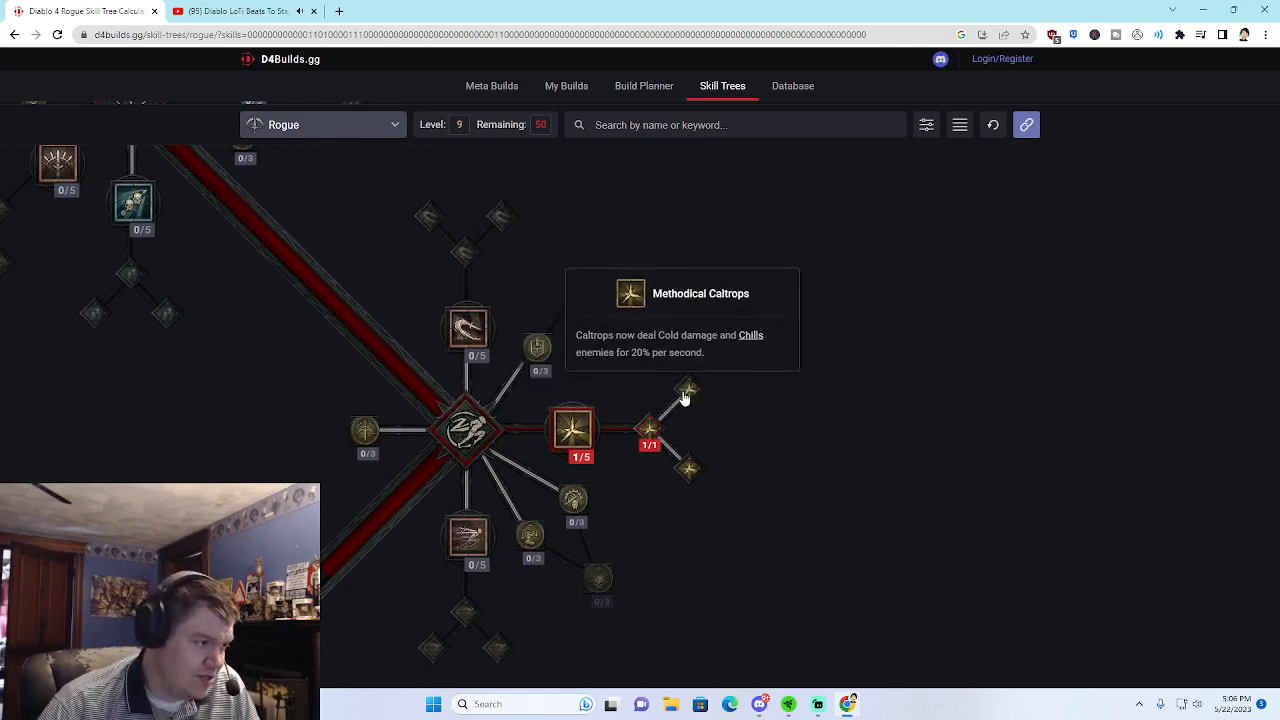
mouse_move(690, 468)
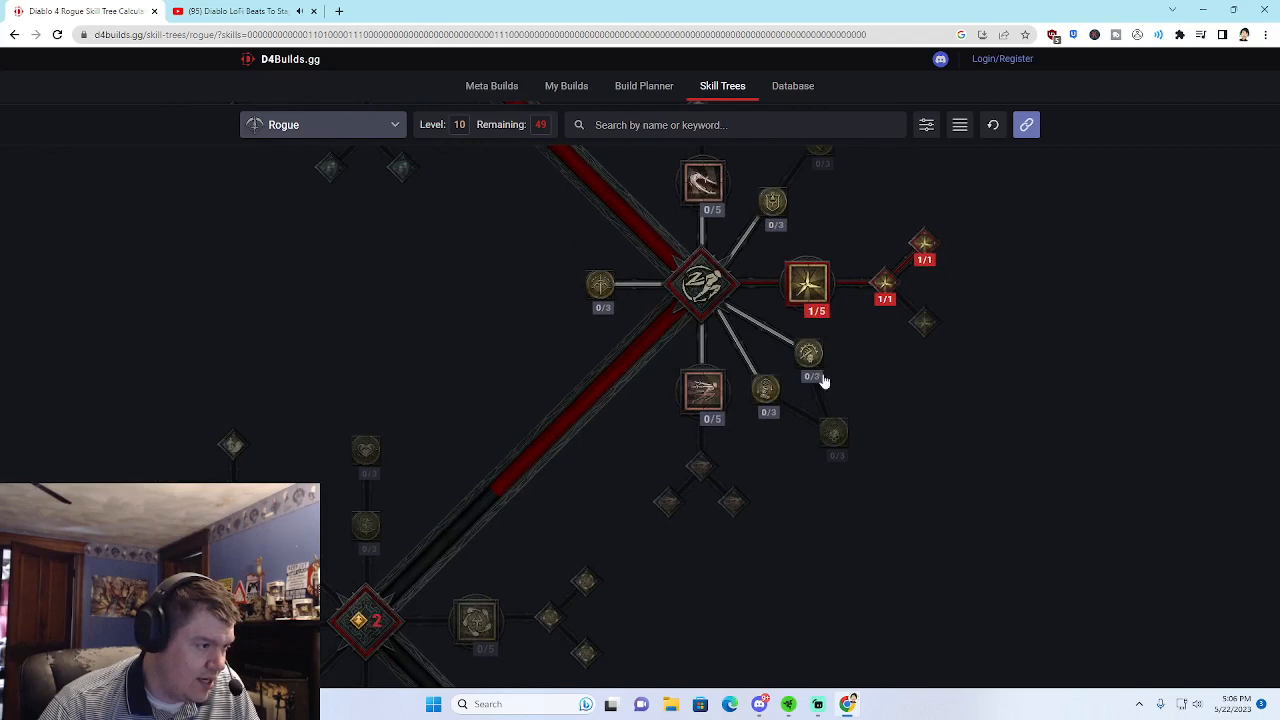
mouse_move(704, 390)
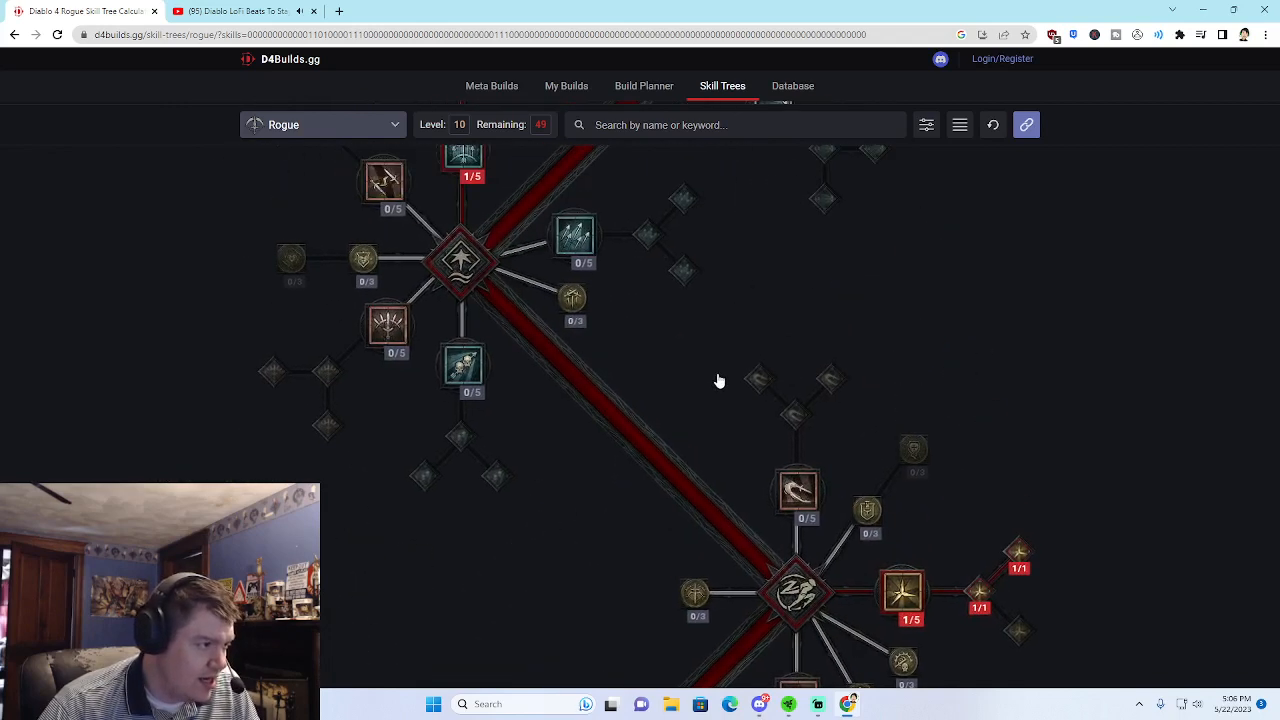
mouse_move(572, 298)
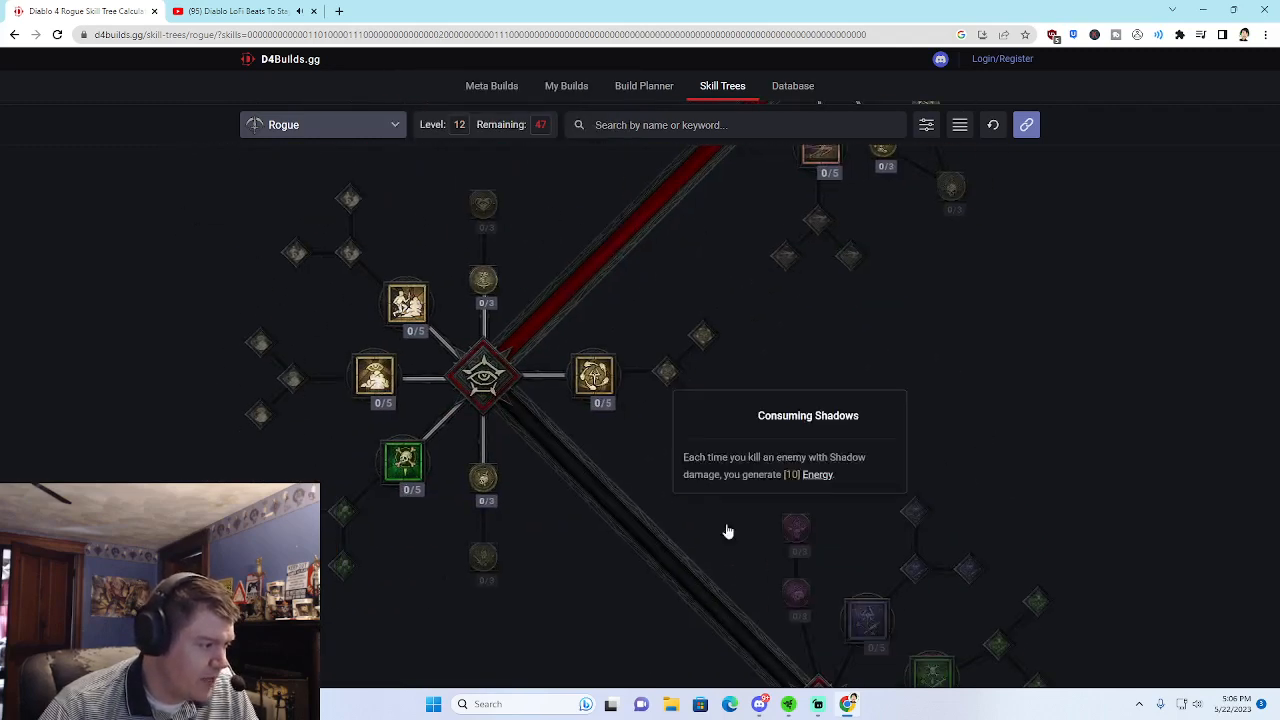
mouse_move(404, 460)
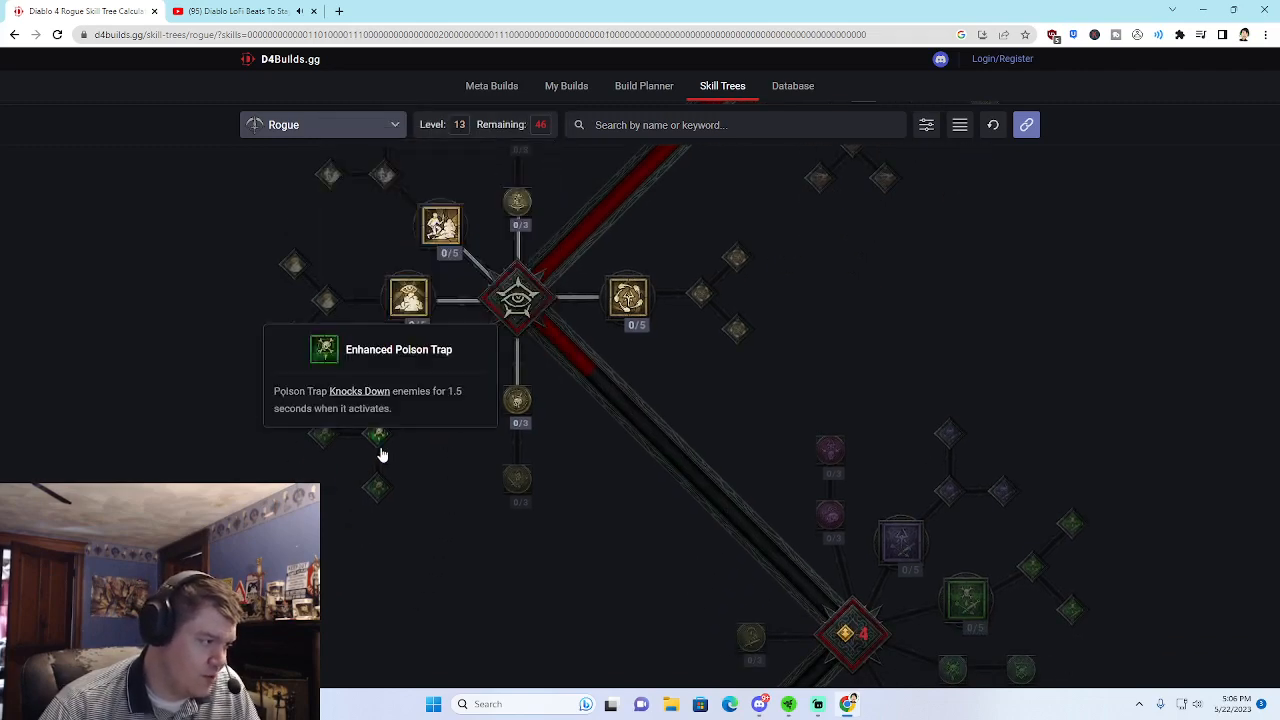
Unlock Enhanced Poison Trap and a further Poison Trap upgrade node
click(376, 432)
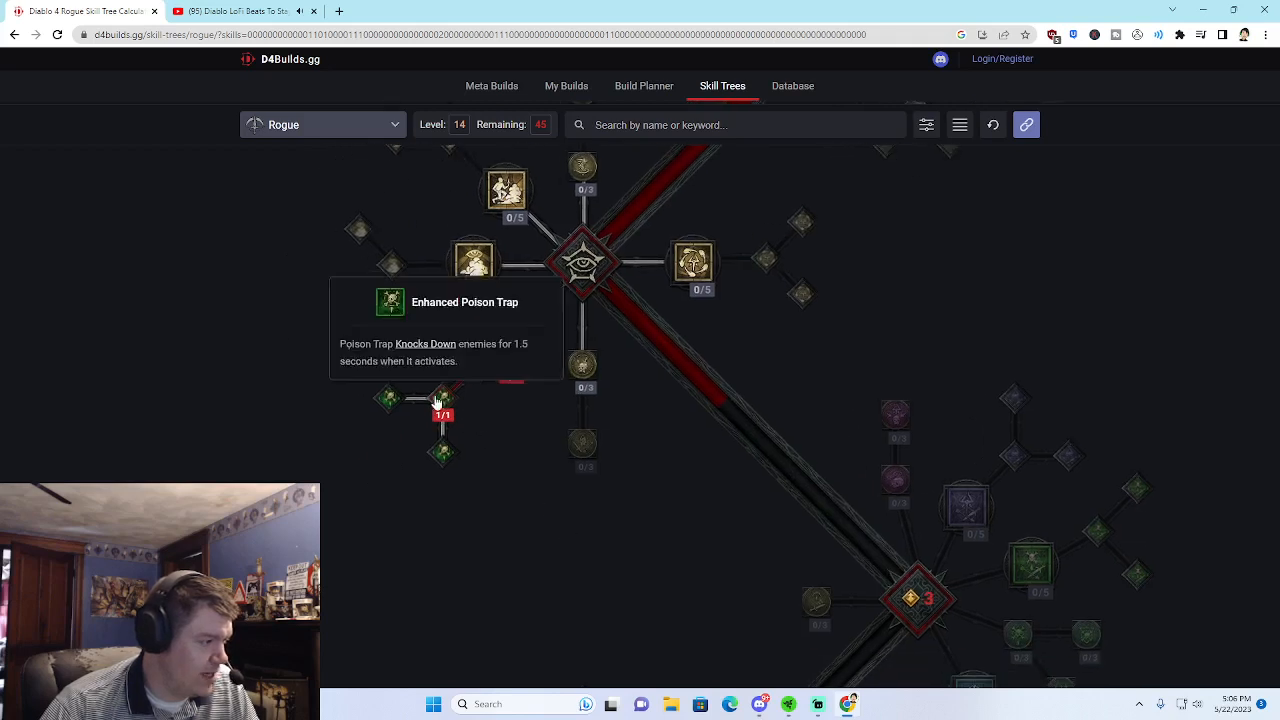
click(510, 348)
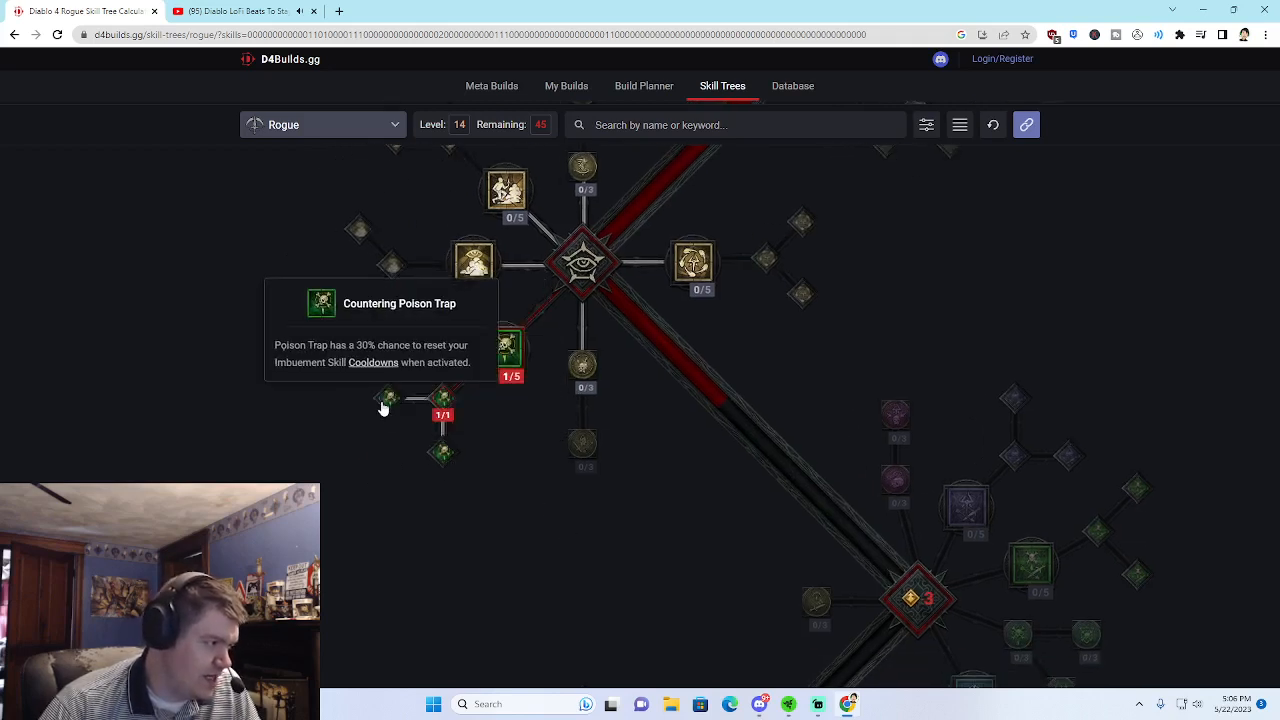
mouse_move(966, 504)
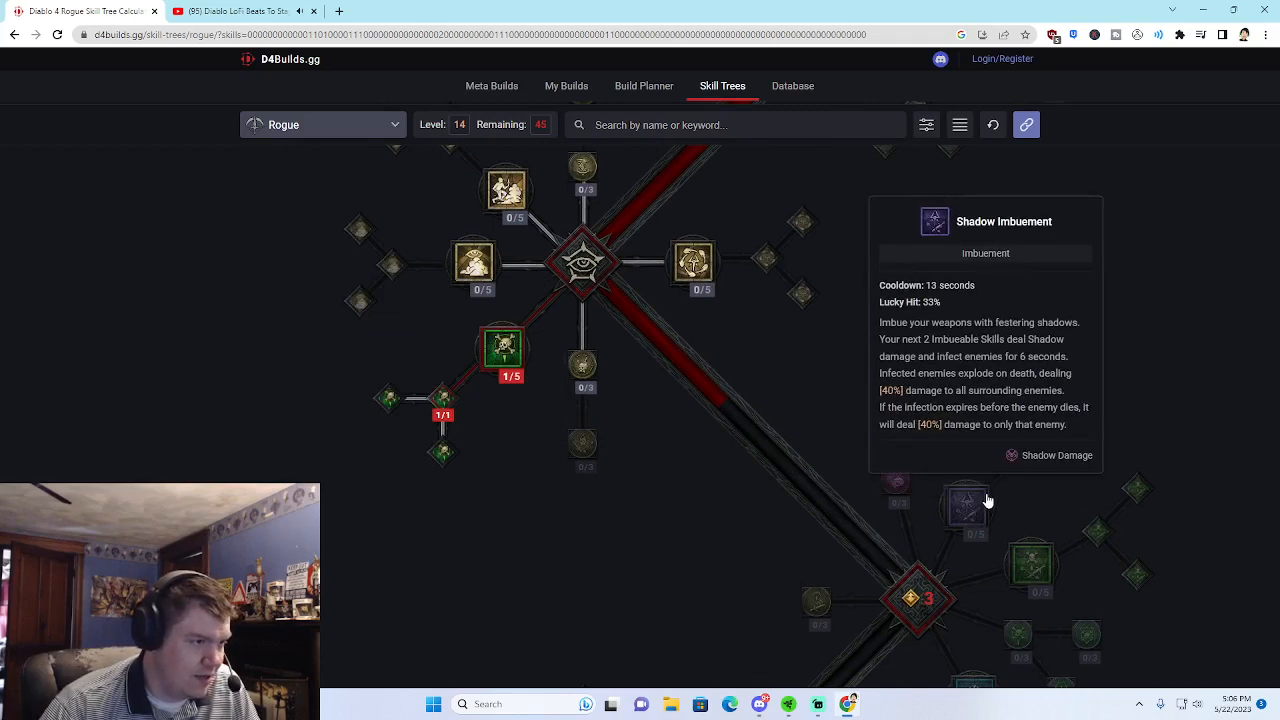
mouse_move(390, 398)
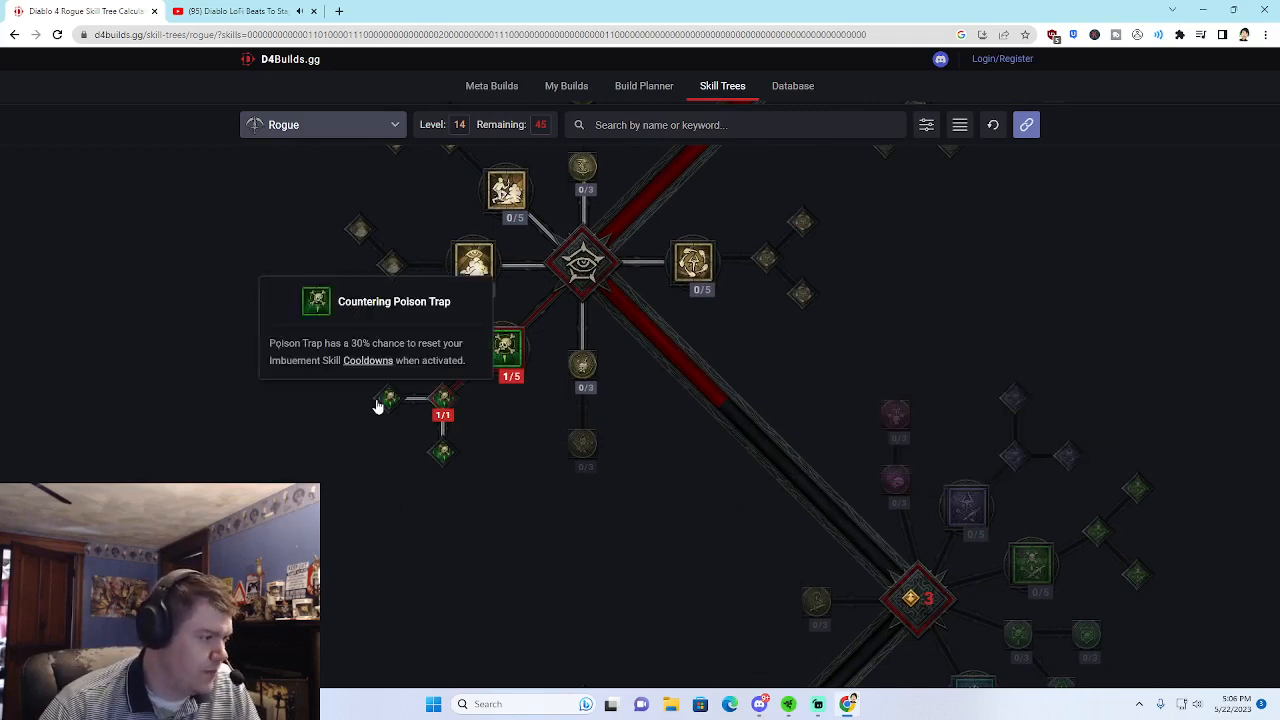
mouse_move(388, 424)
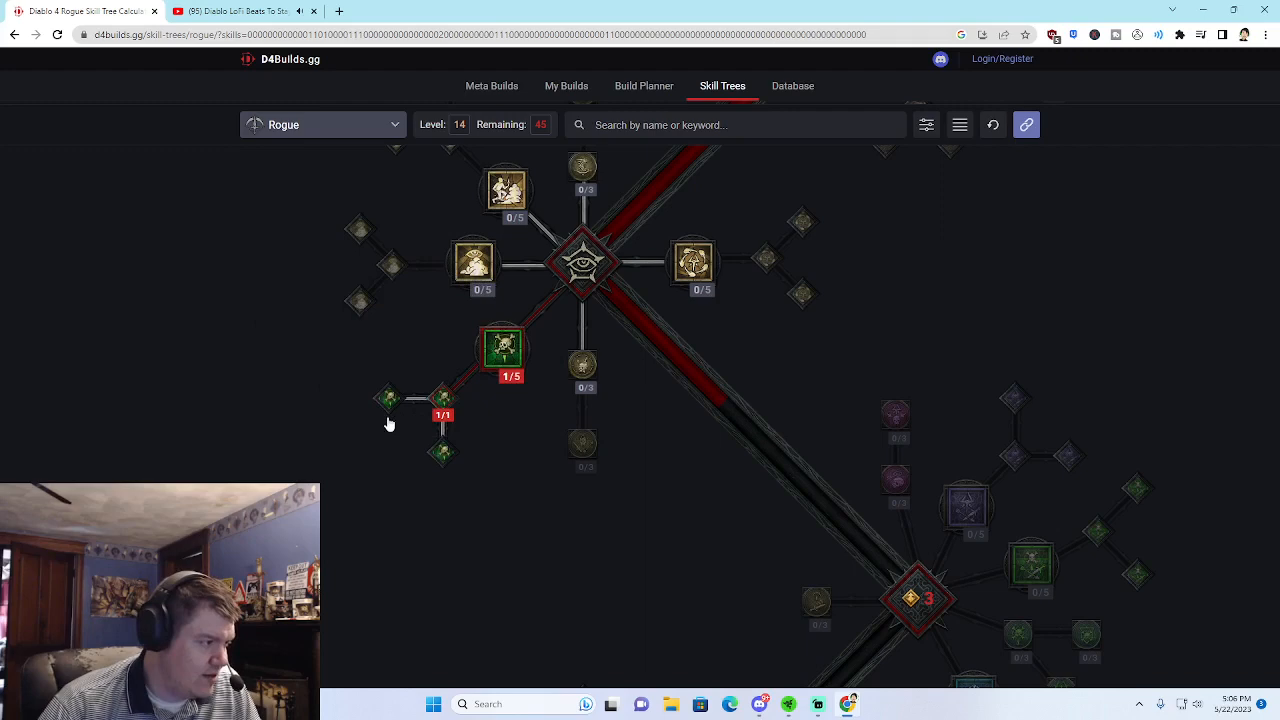
mouse_move(390, 404)
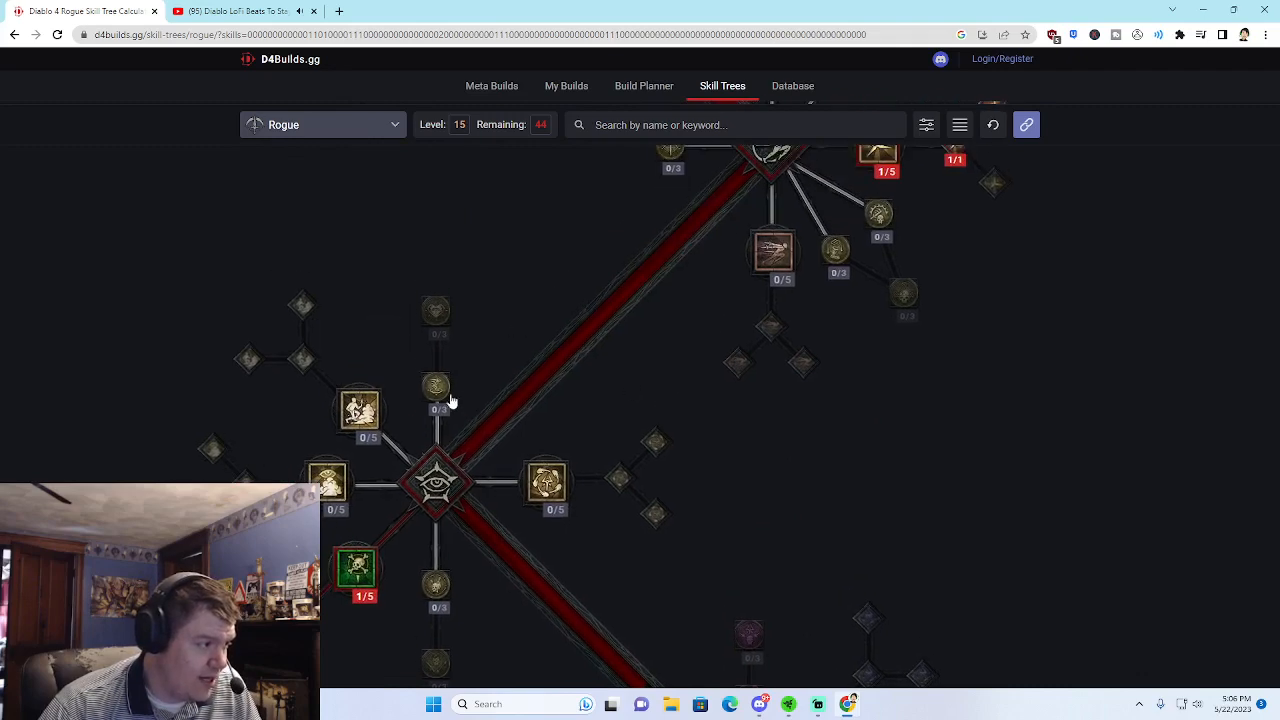
mouse_move(584, 236)
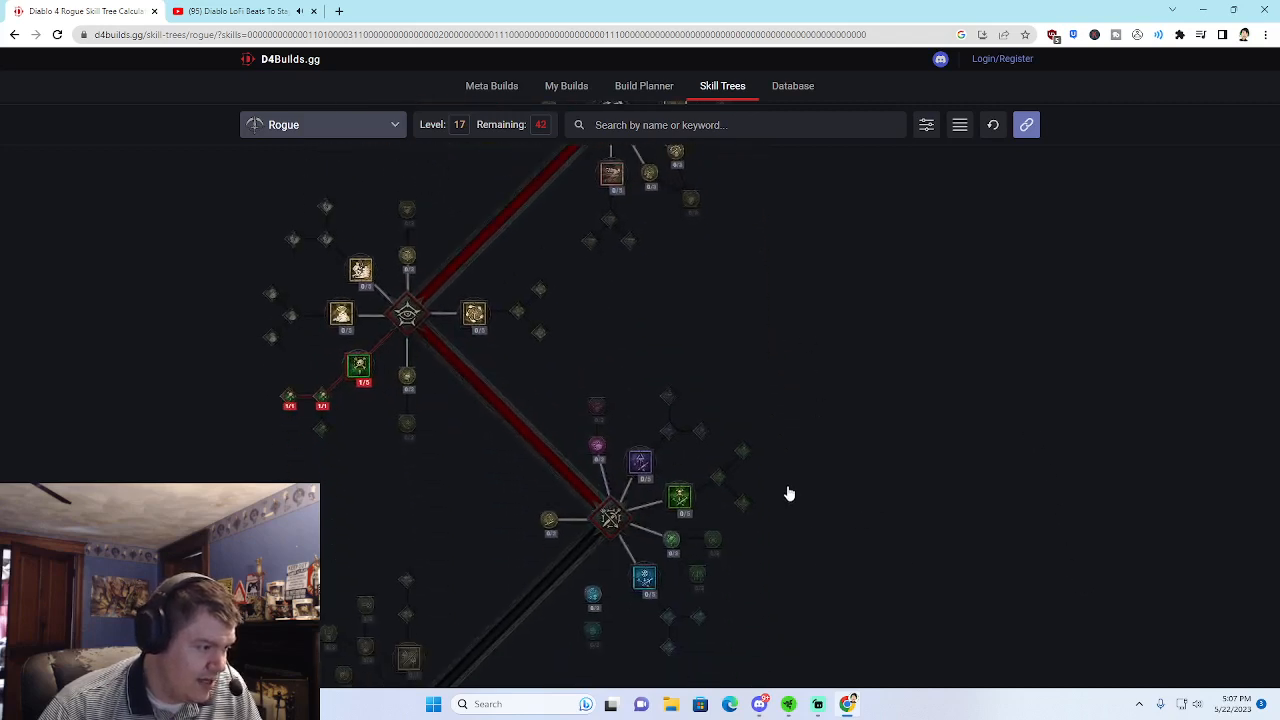
Take Shadow Imbuement and its Blended Shadow Imbuement upgrade, reaching level 20
click(640, 460)
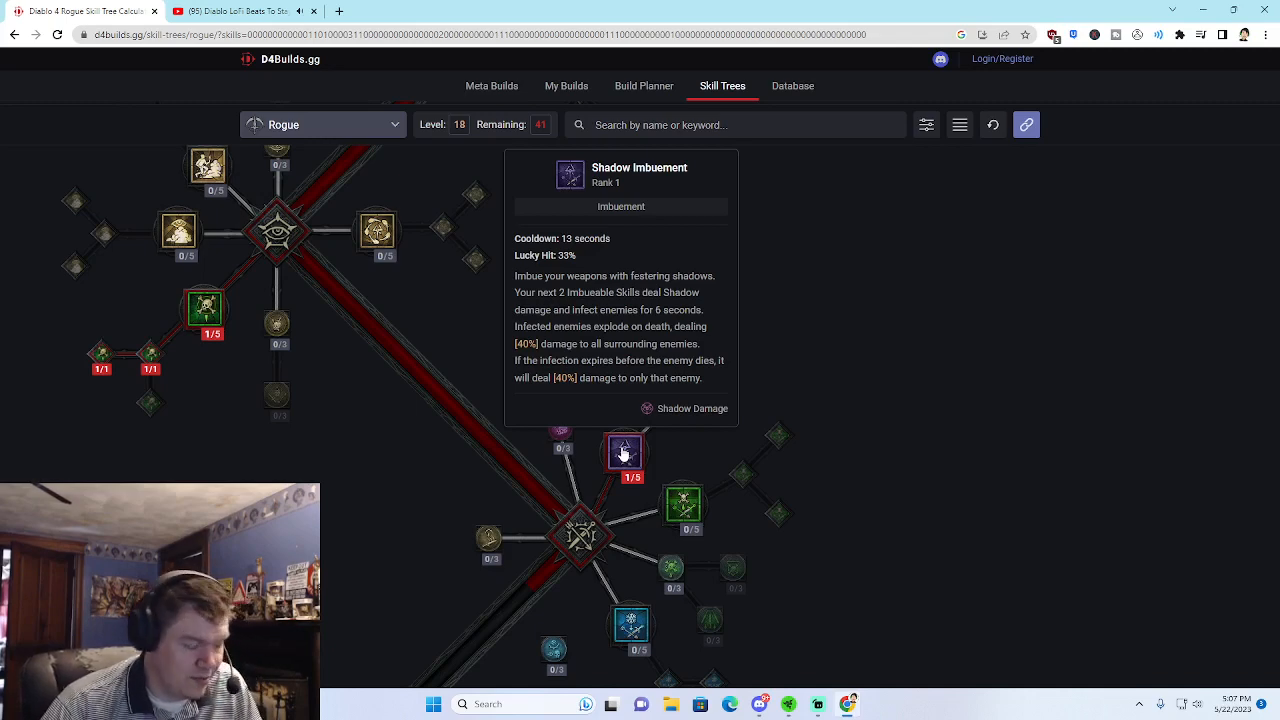
mouse_move(814, 384)
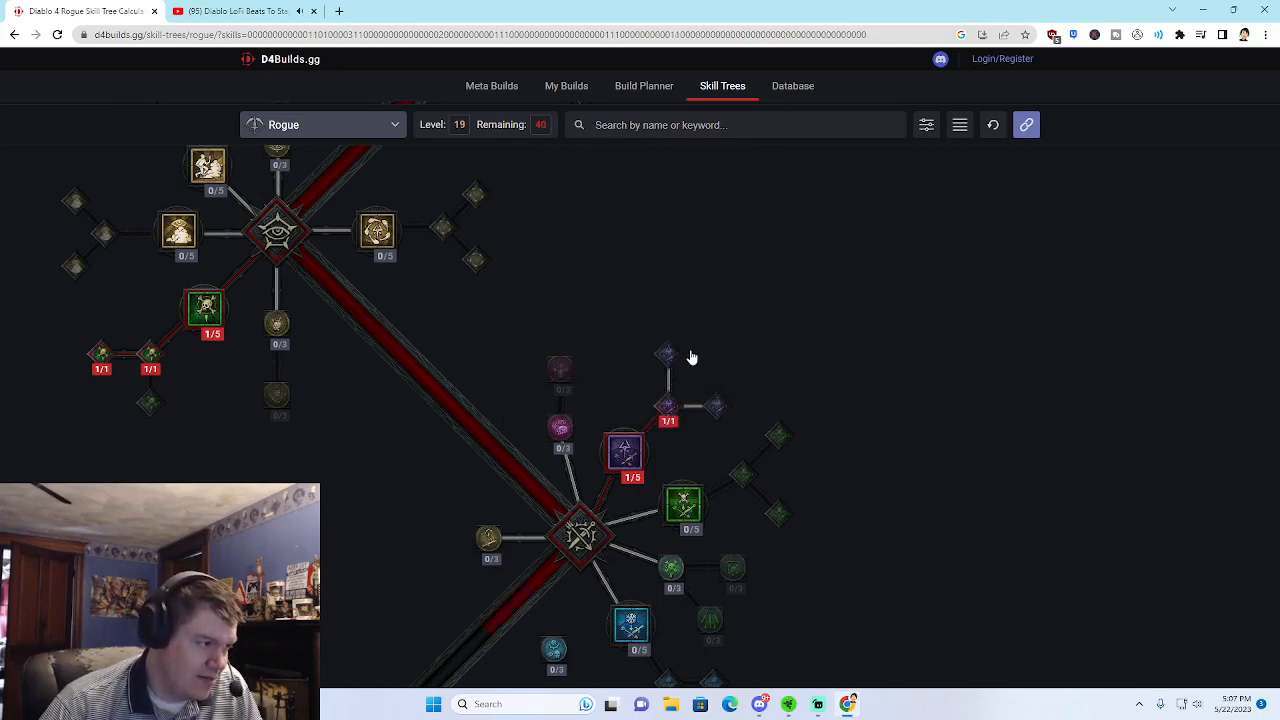
mouse_move(668, 414)
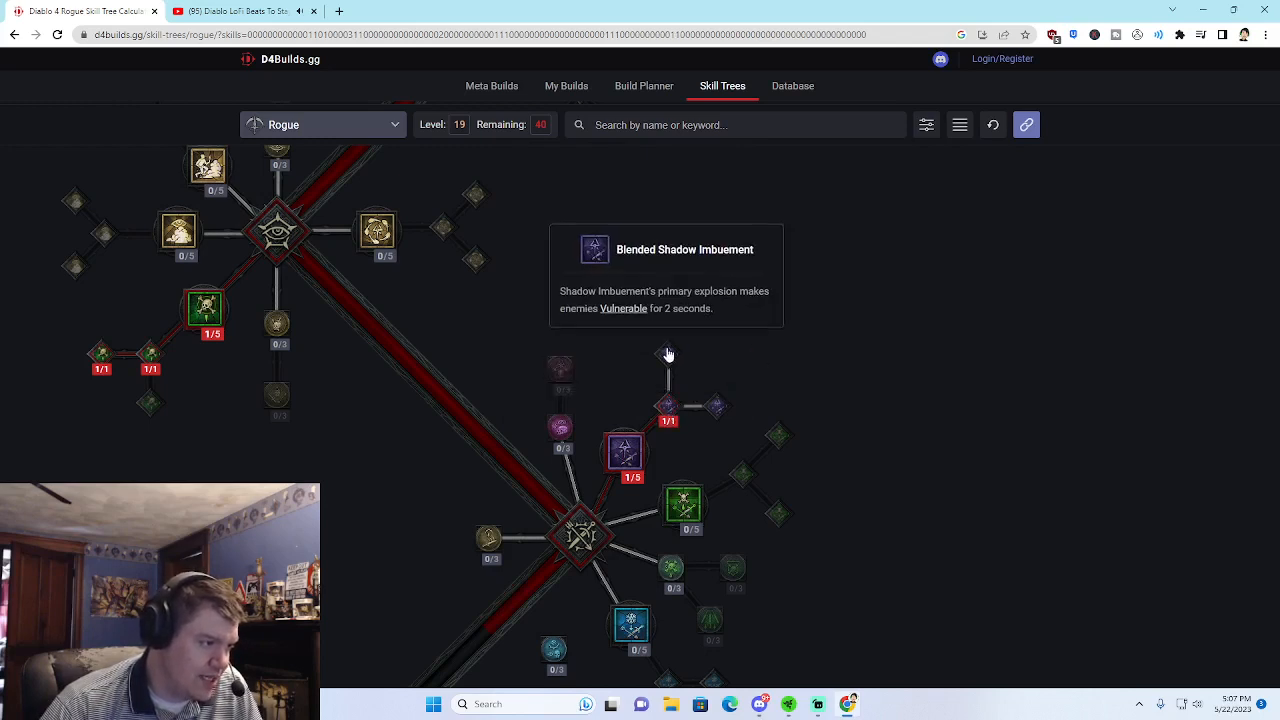
click(668, 368)
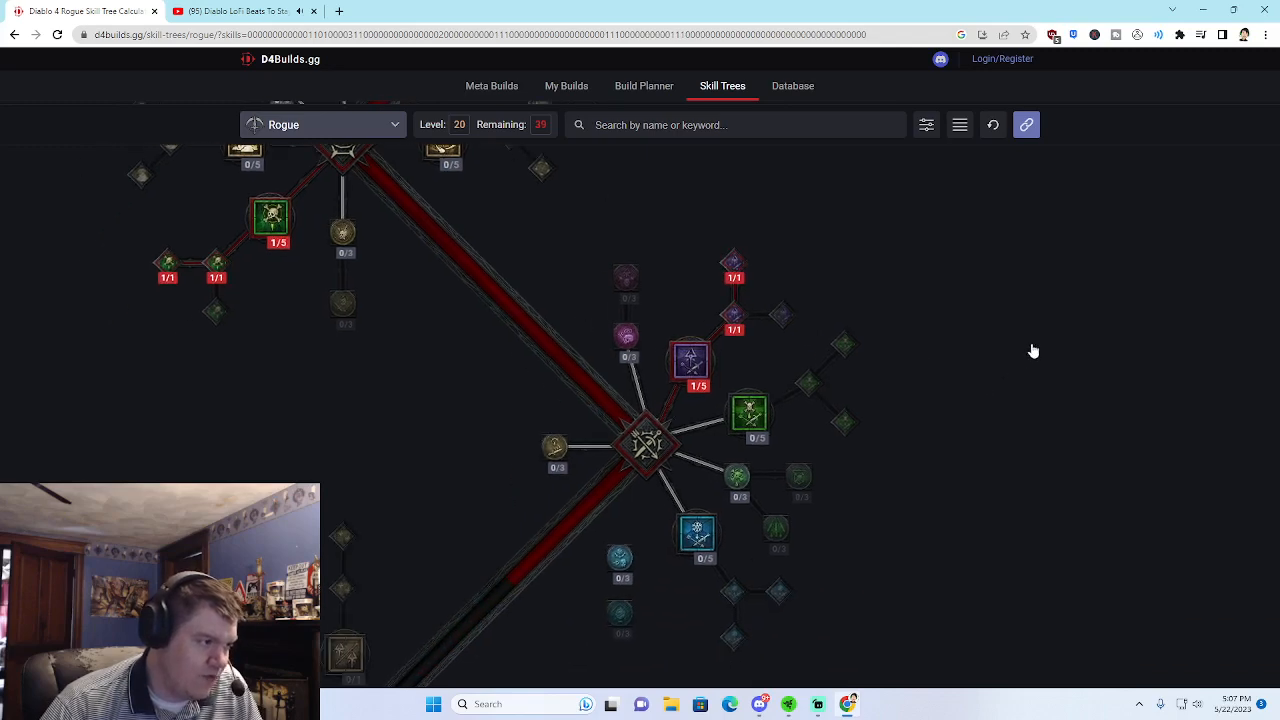
mouse_move(624, 336)
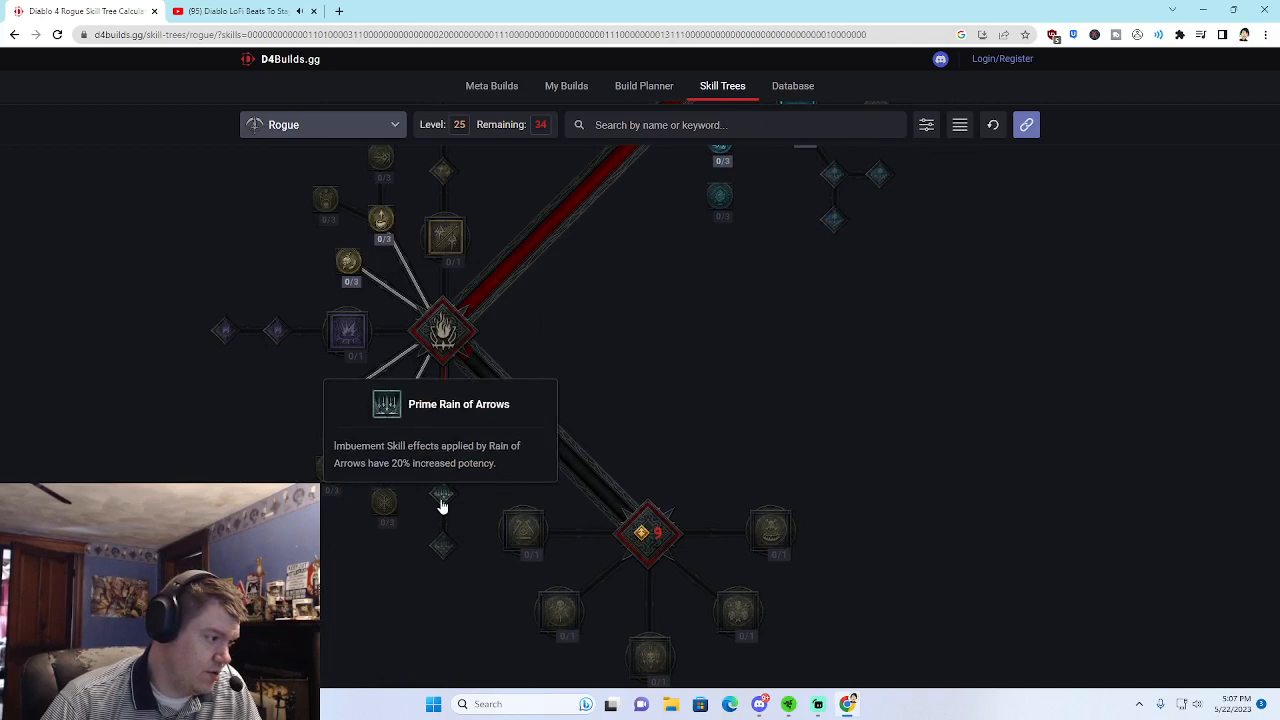
Unlock the Enhanced and Prime Rain of Arrows upgrades
click(444, 428)
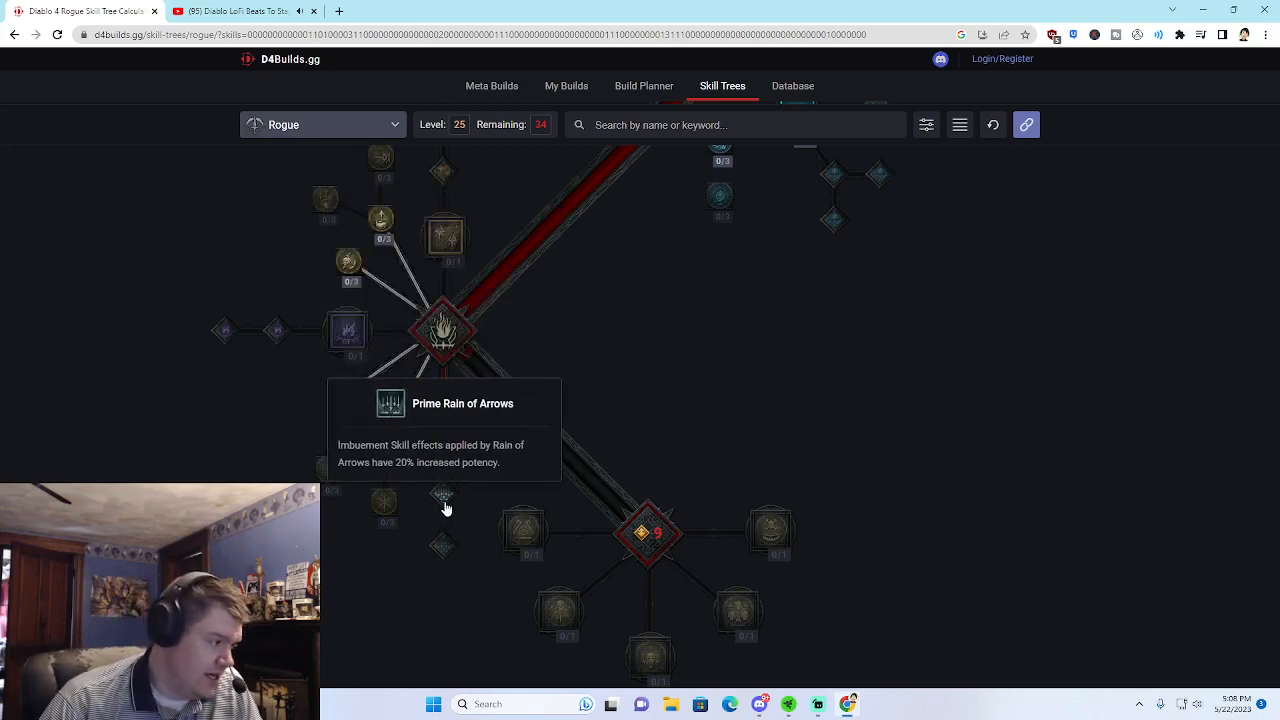
click(442, 508)
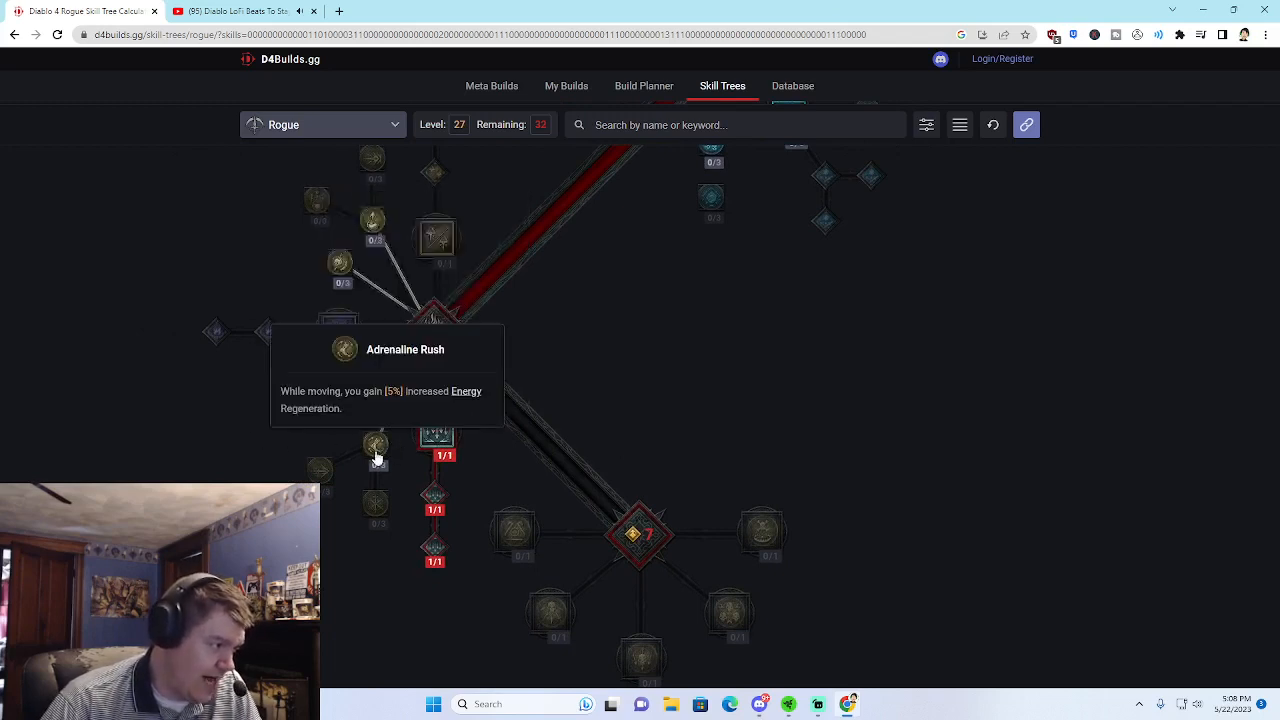
Allocate the Adrenaline Rush and Haste passives near the ultimate cluster
click(436, 330)
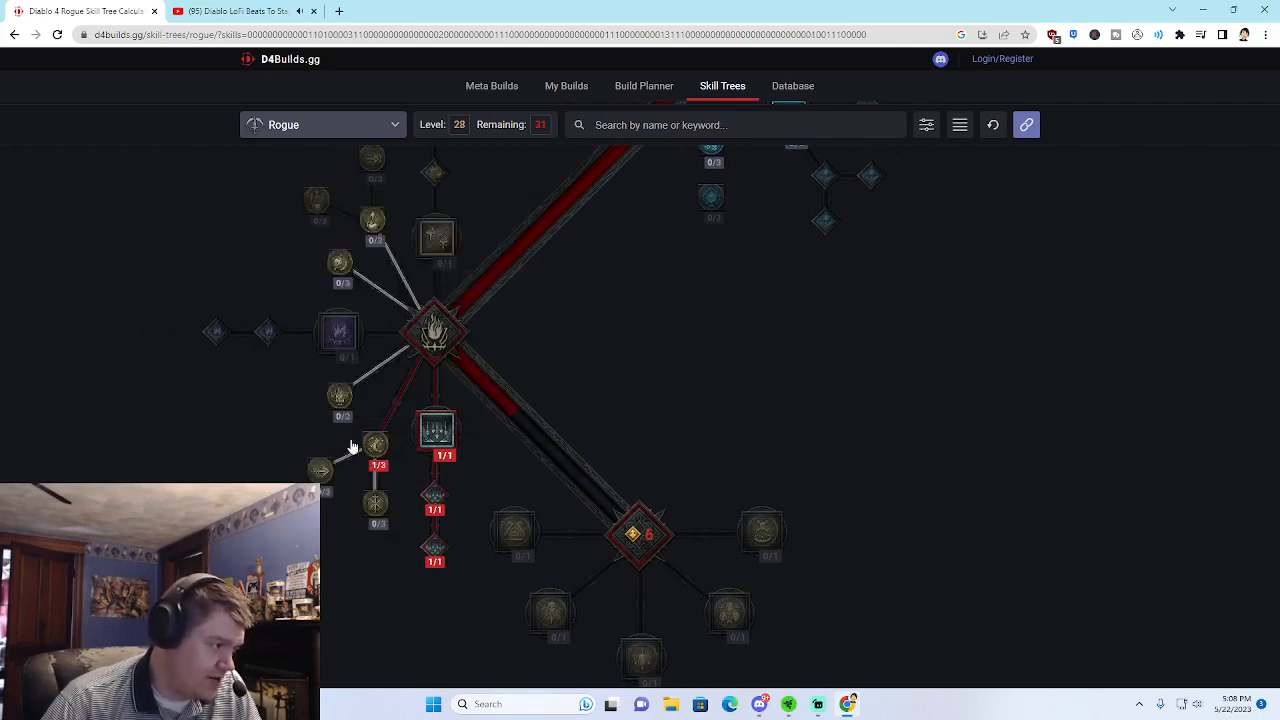
mouse_move(376, 502)
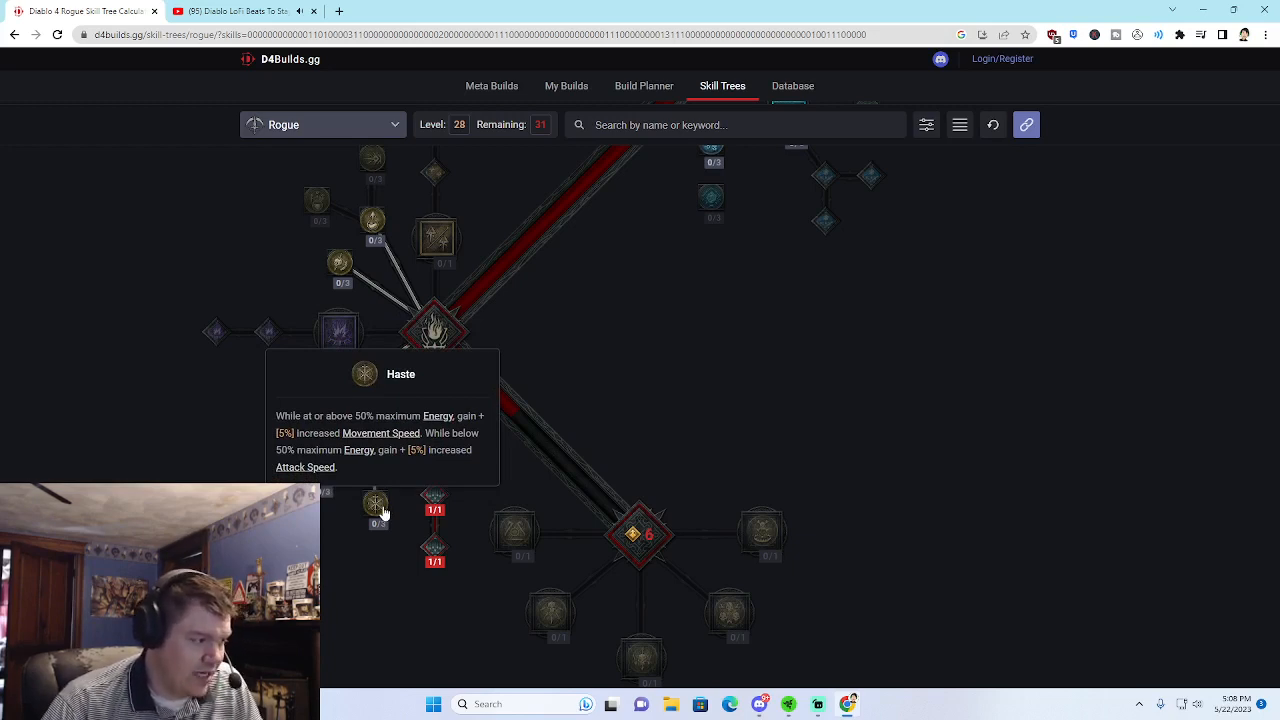
click(376, 504)
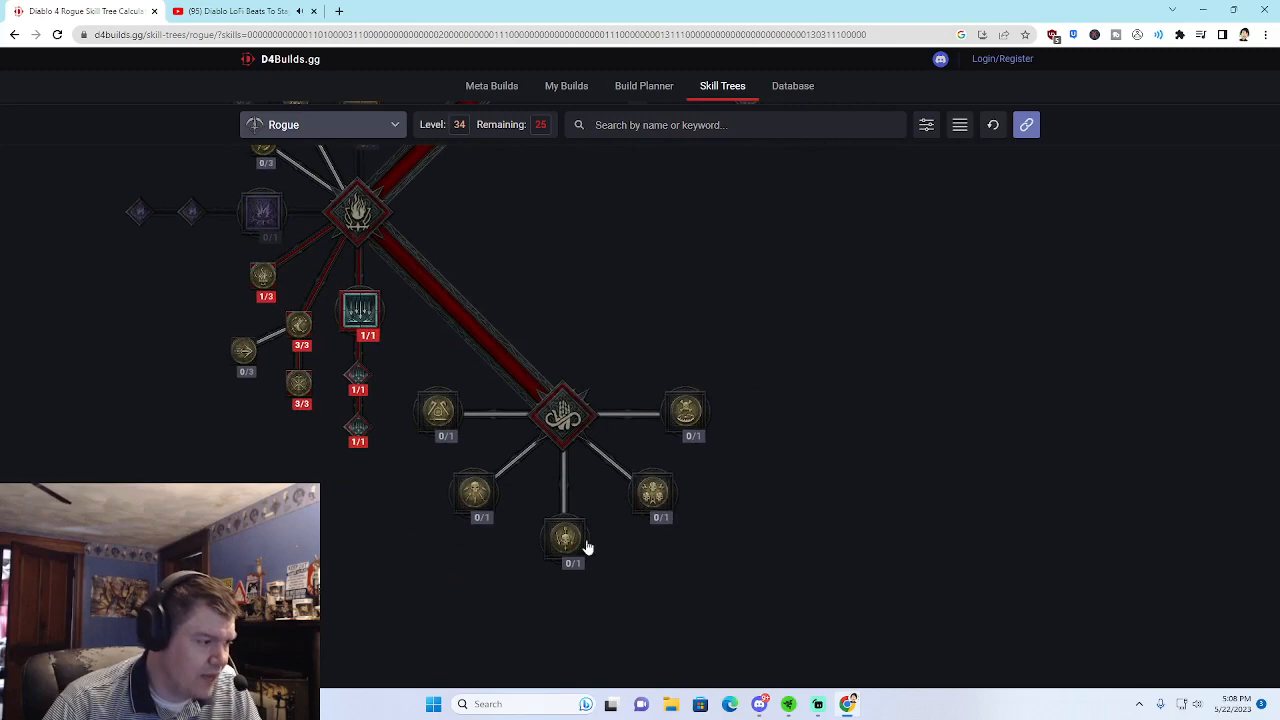
mouse_move(672, 536)
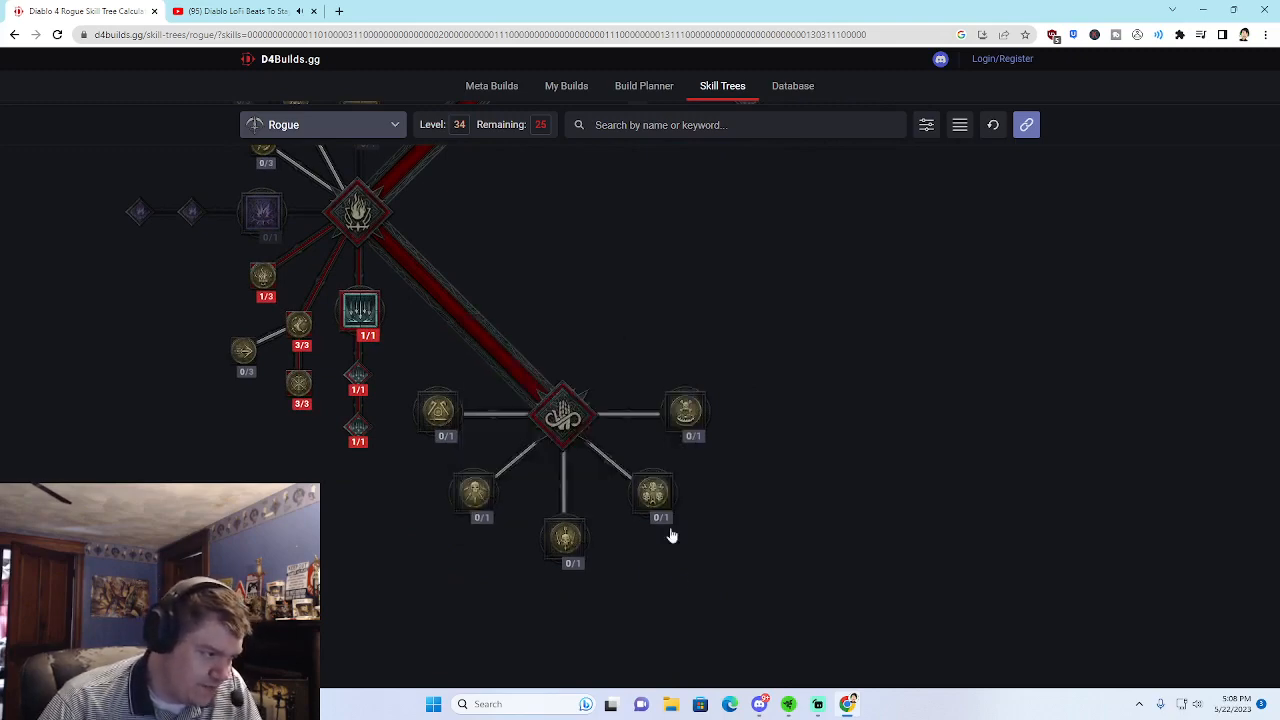
mouse_move(436, 412)
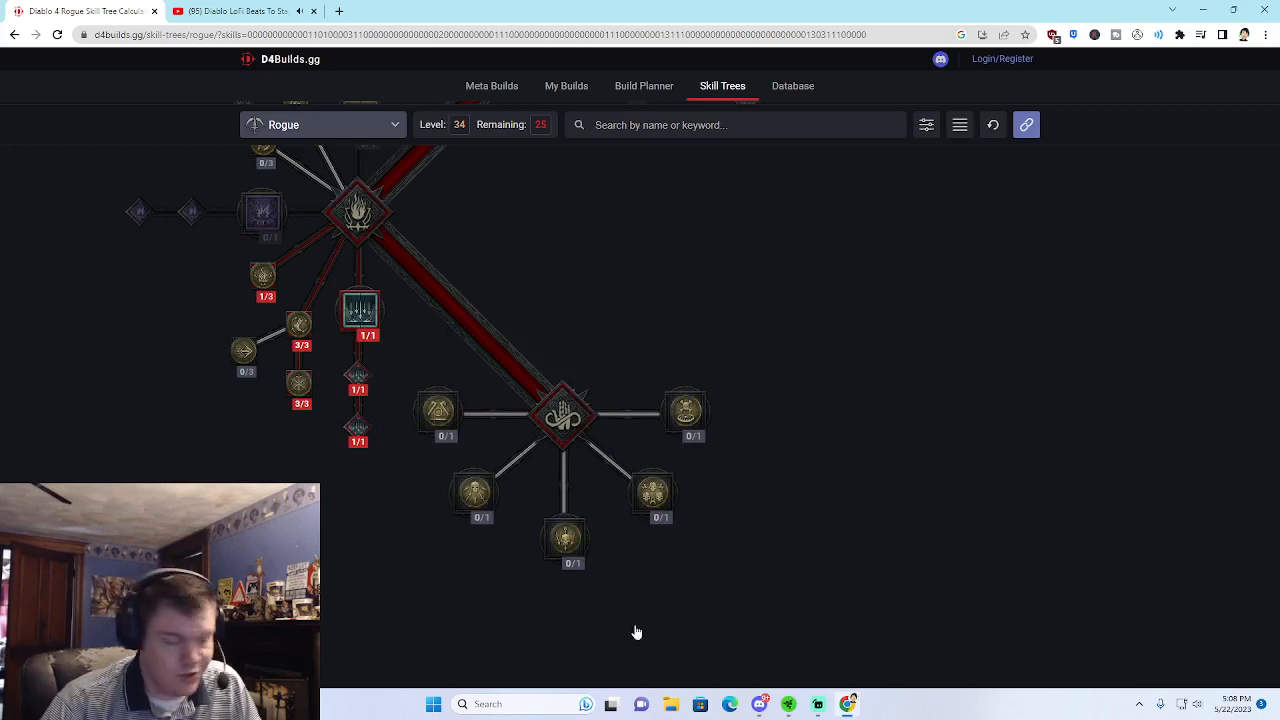
mouse_move(564, 538)
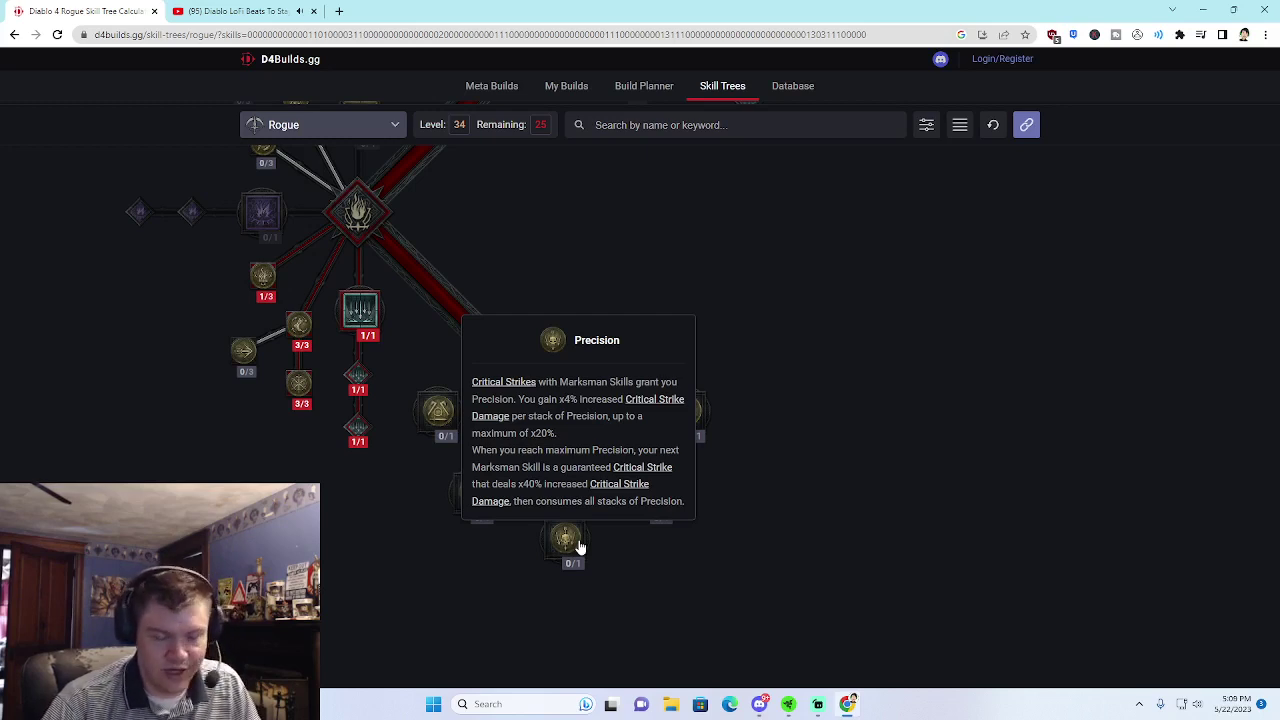
Take the Precision key passive, bringing the Rogue to level 35
click(564, 540)
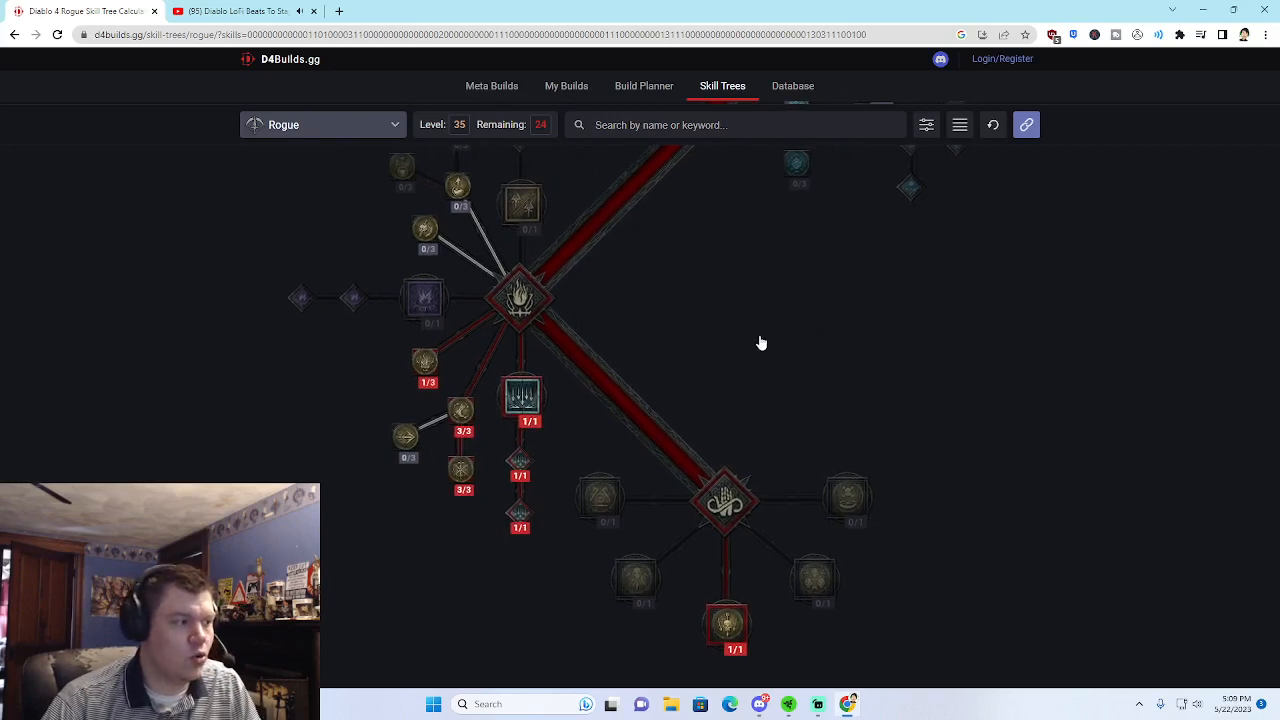
mouse_move(858, 320)
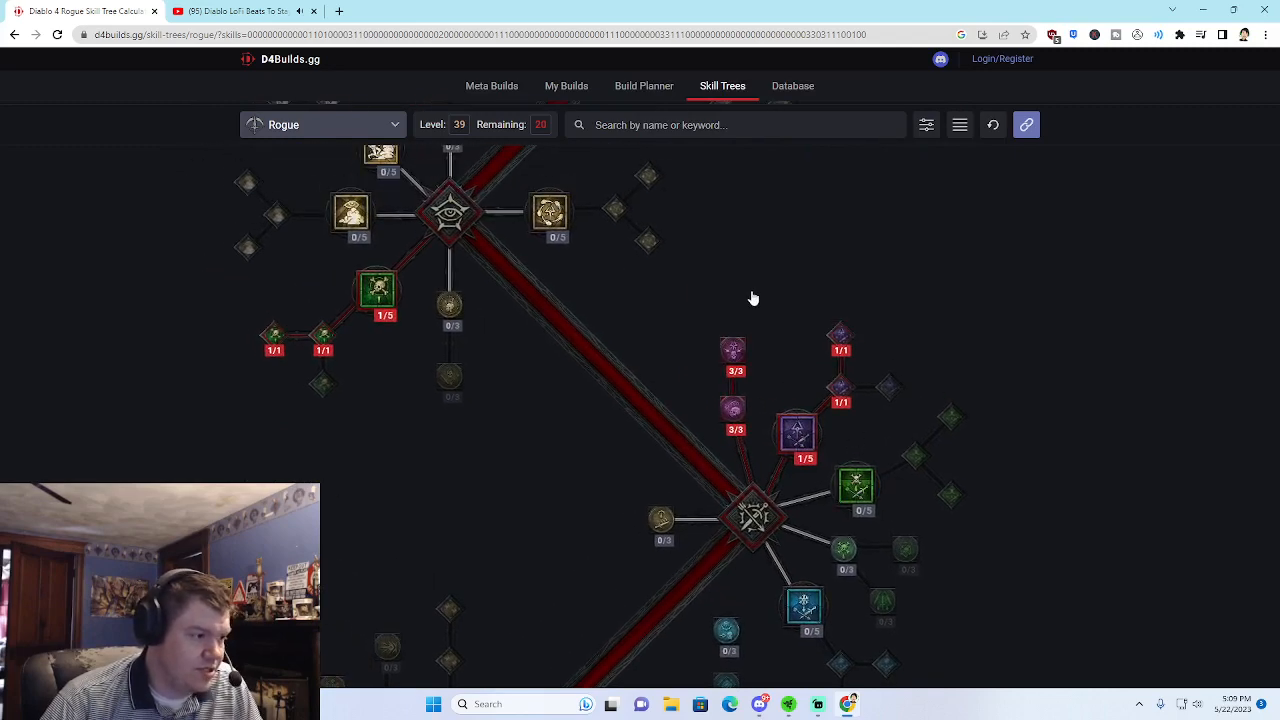
Add more ranks to Shadow Imbuement and a point into the Exploit passive
drag(752, 298, 664, 518)
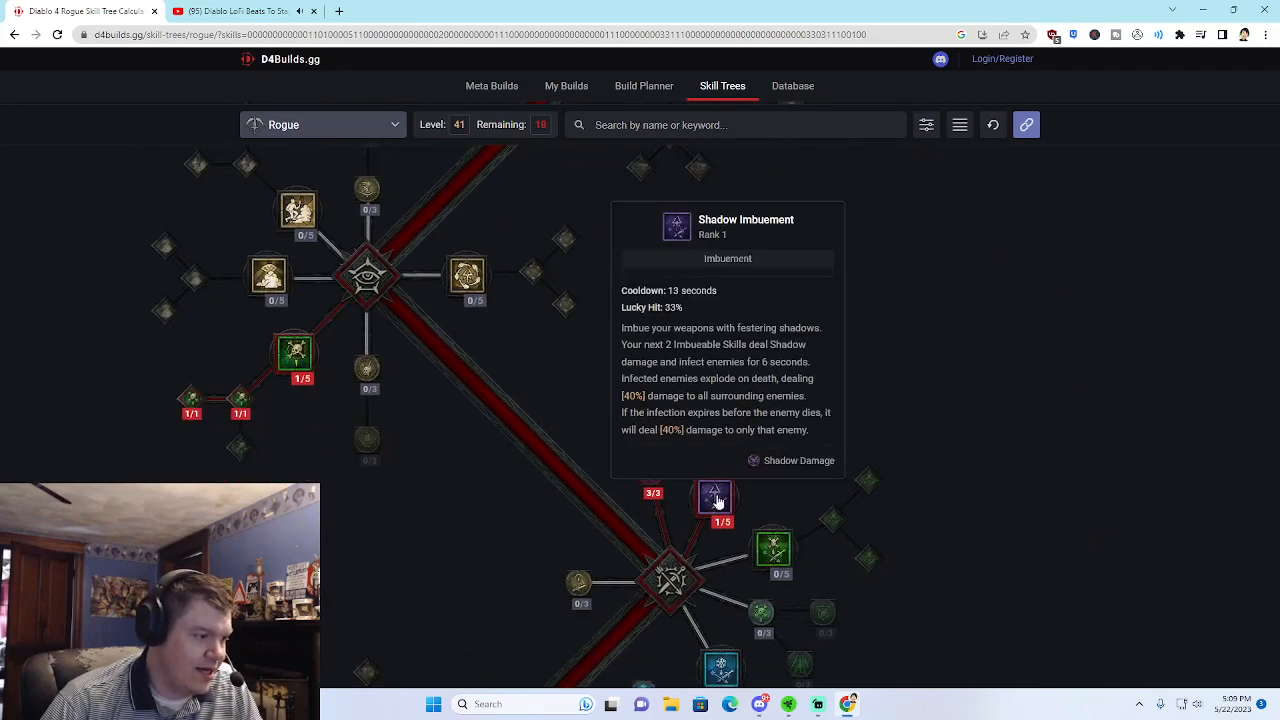
click(716, 496)
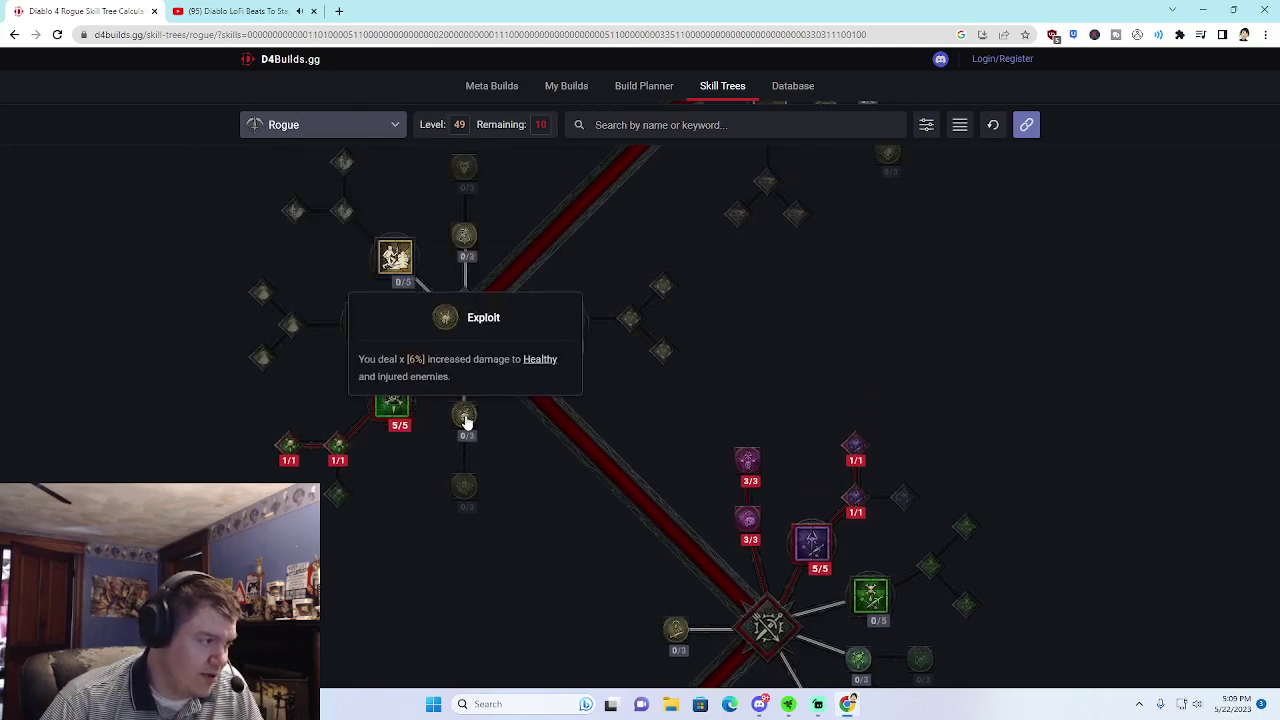
click(464, 414)
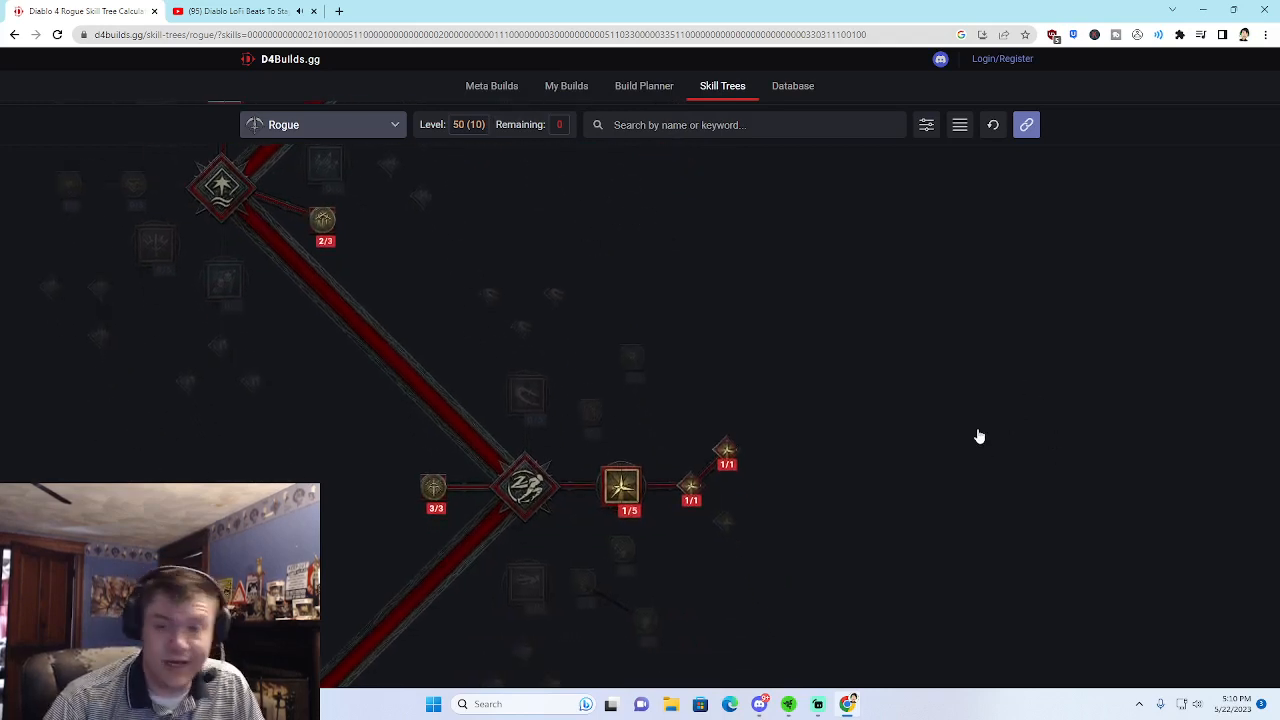
scroll(down, 3)
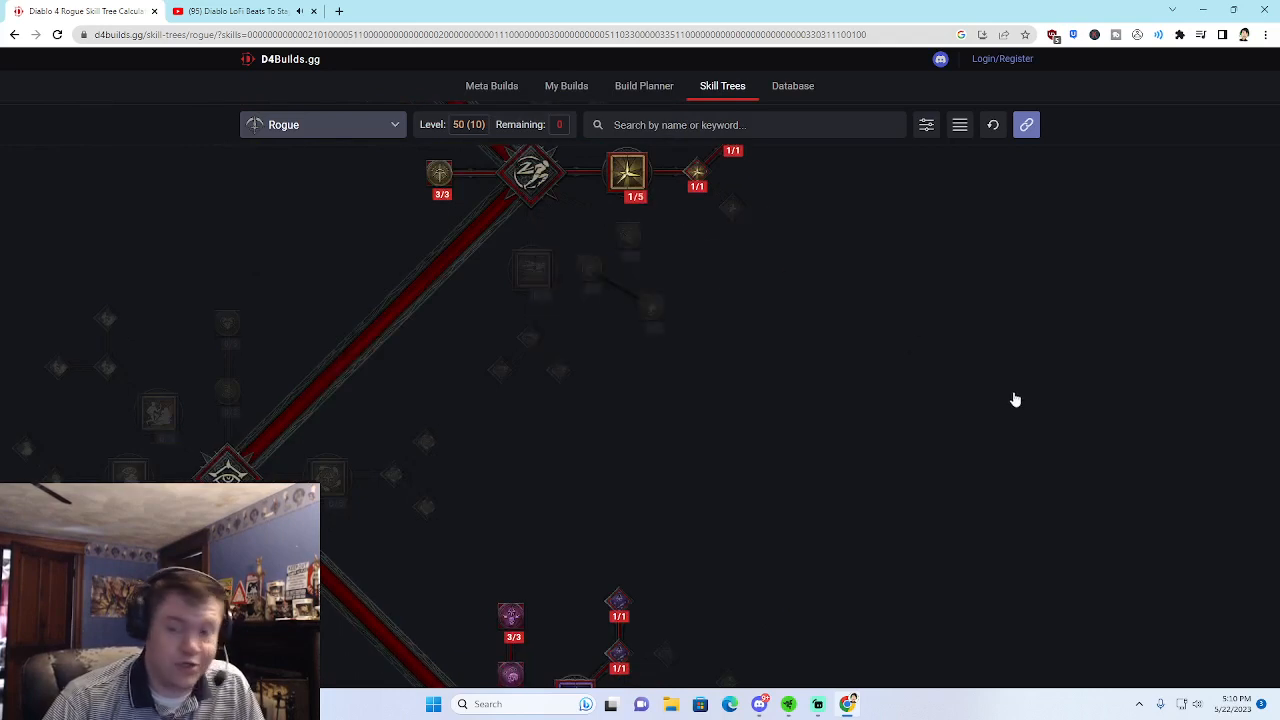
mouse_move(1064, 464)
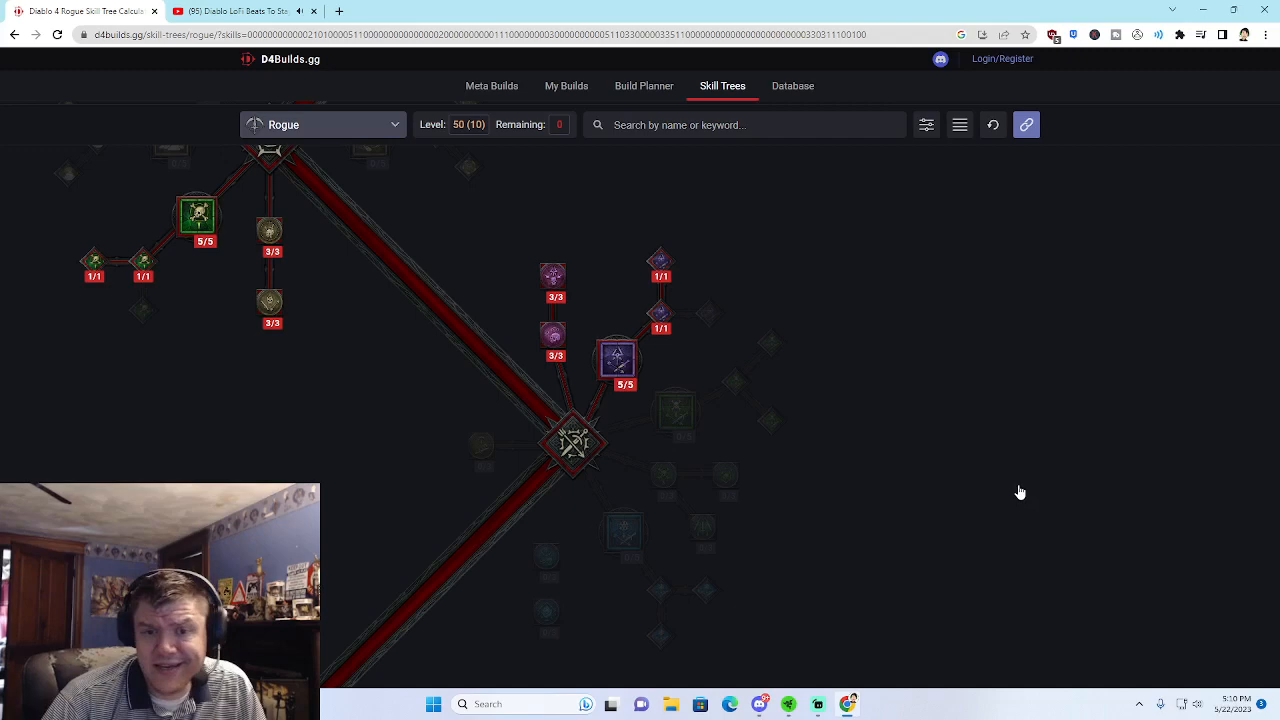
mouse_move(1060, 514)
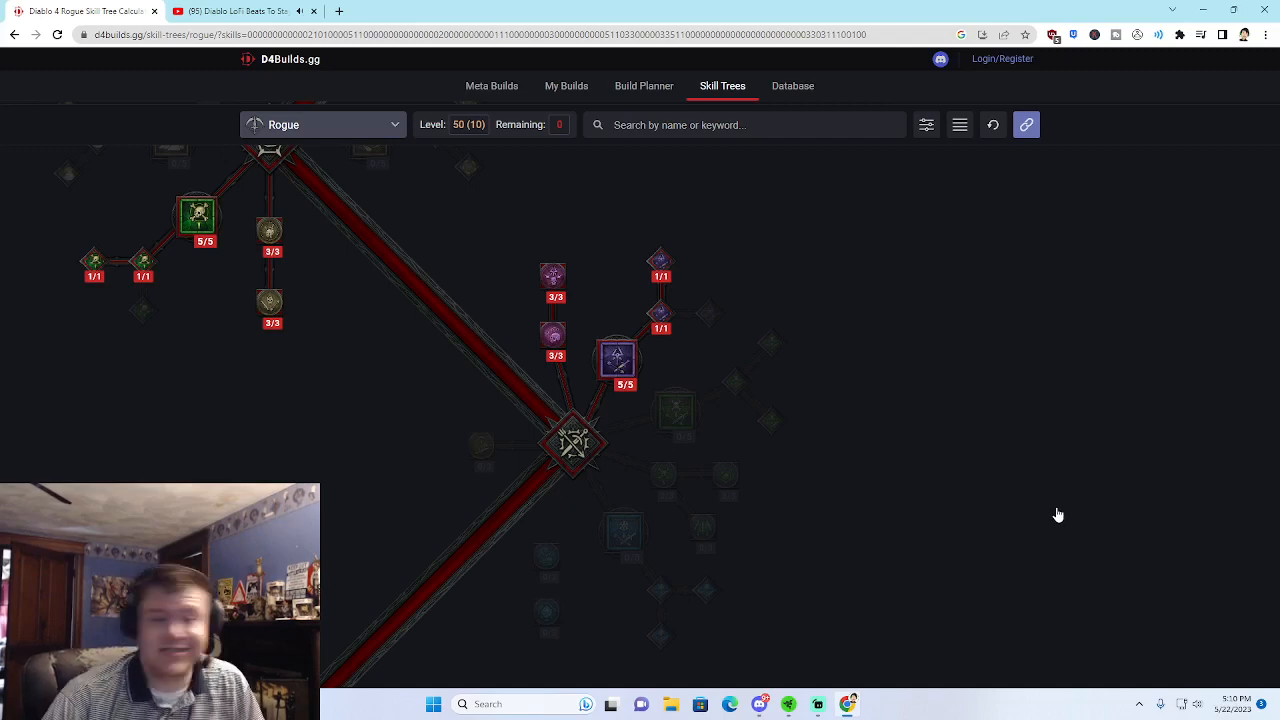